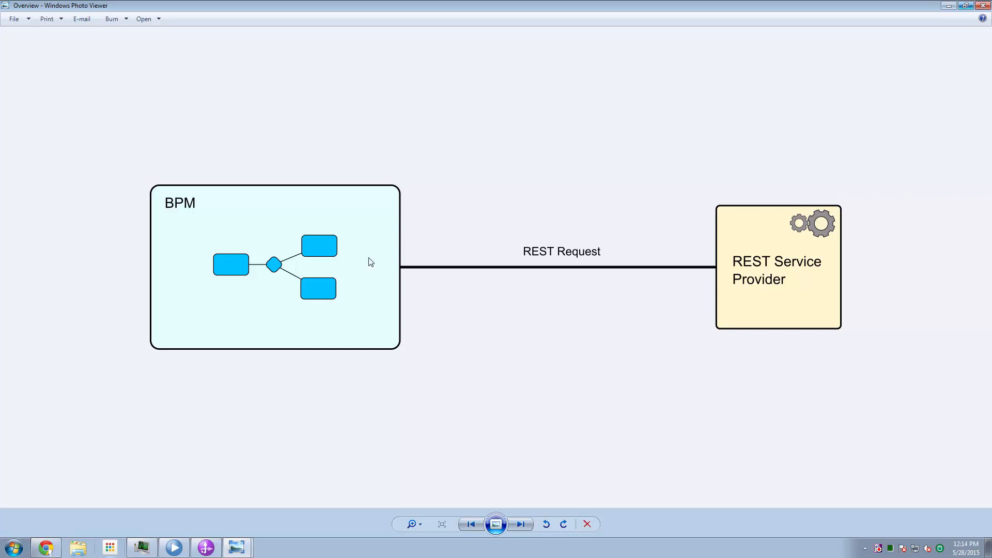
{"action": "mouse_move", "coordinate": [716, 292]}
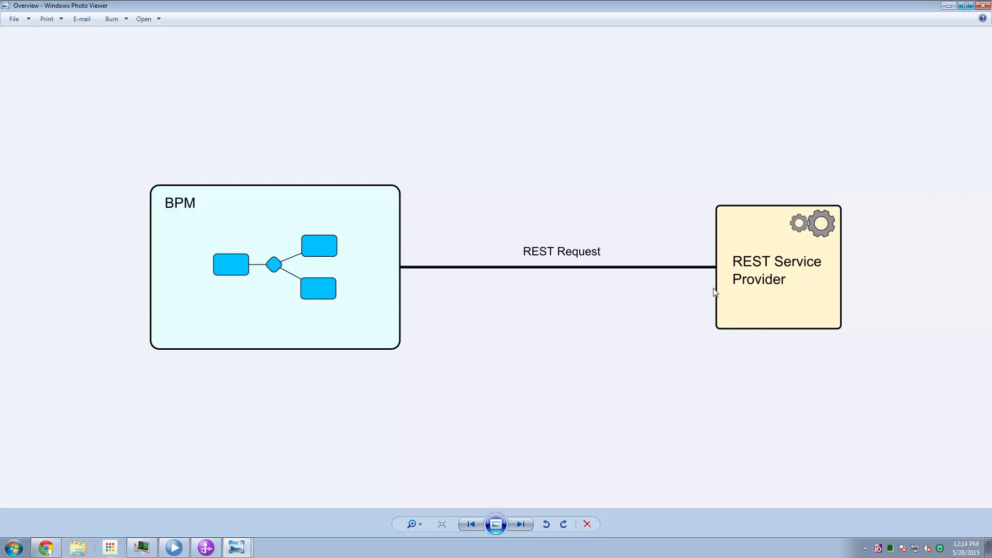
{"action": "mouse_move", "coordinate": [706, 293]}
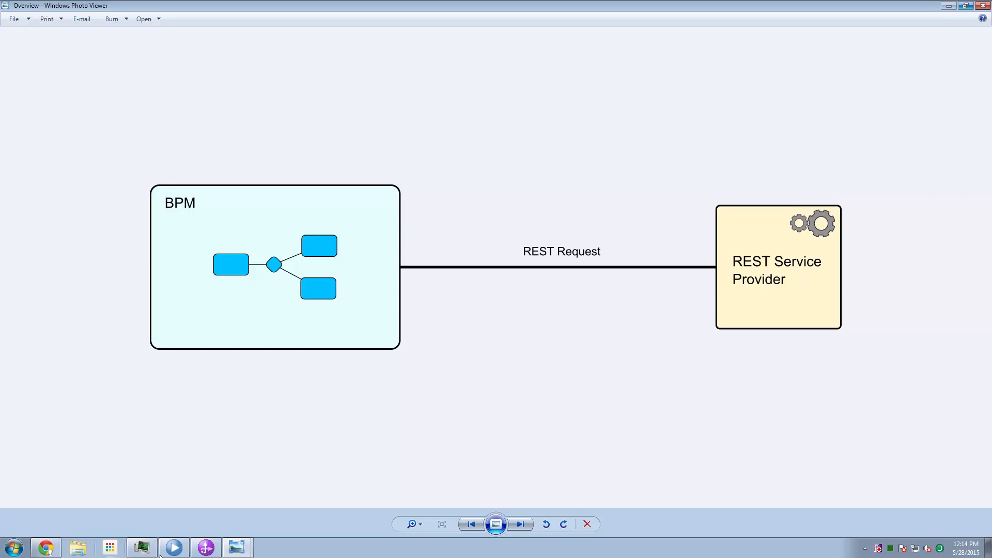
Advance the photo viewer to the 'REST with SCA' diagram with its HTTP export.
{"action": "left_click", "coordinate": [521, 524]}
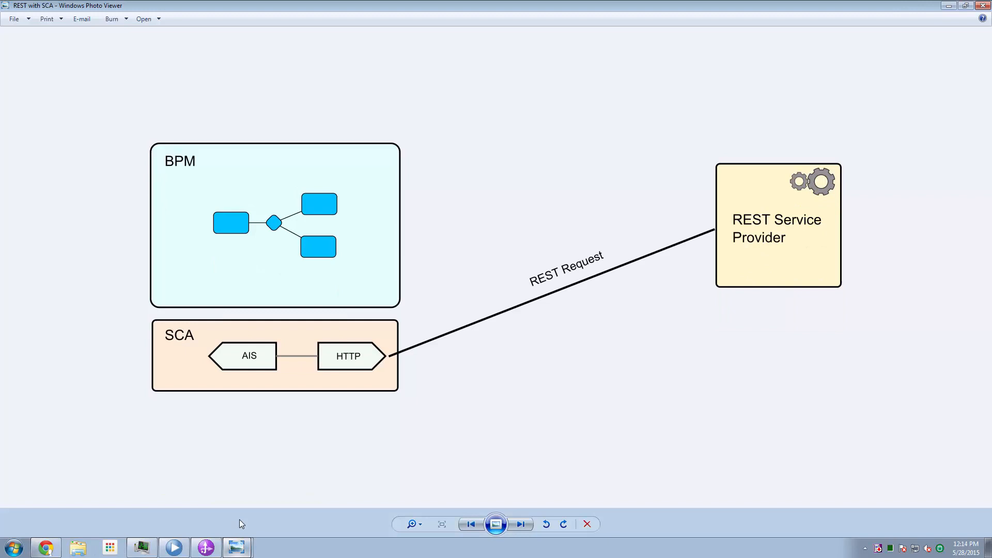
{"action": "mouse_move", "coordinate": [417, 369]}
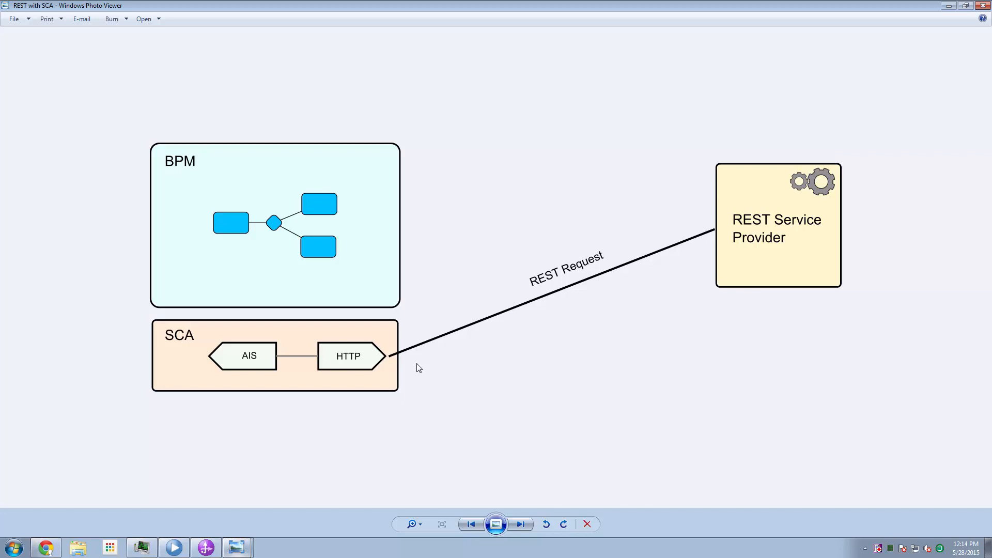
{"action": "mouse_move", "coordinate": [563, 370]}
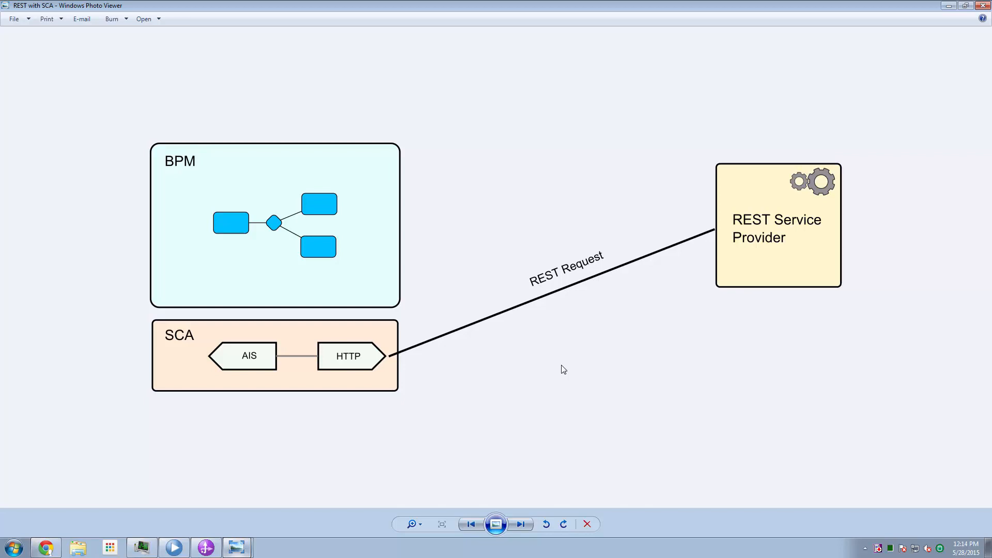
{"action": "mouse_move", "coordinate": [270, 158]}
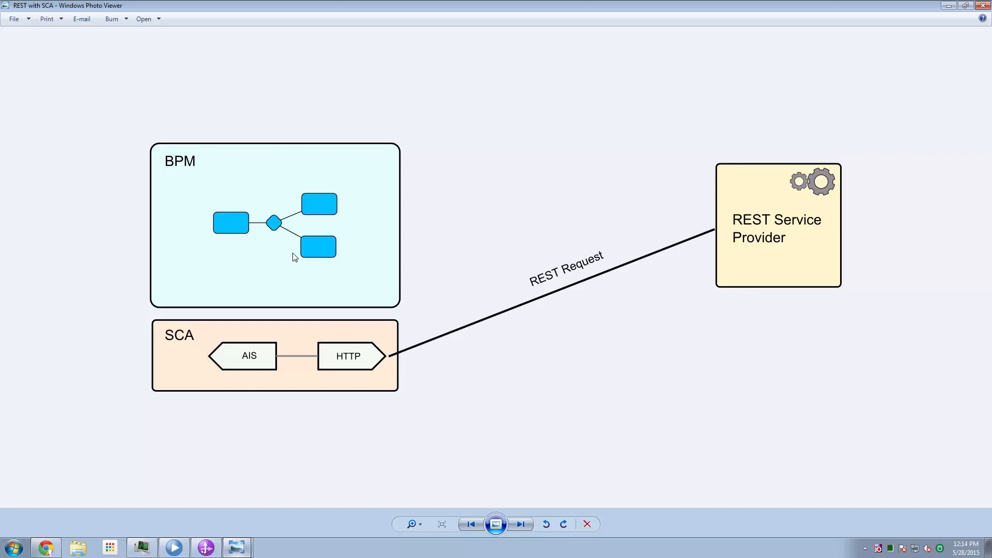
{"action": "mouse_move", "coordinate": [253, 366]}
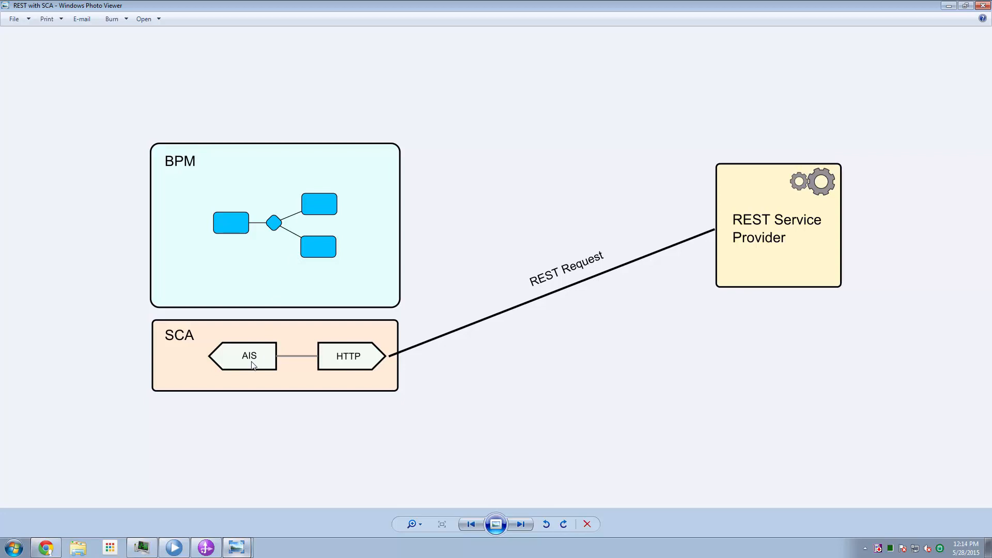
{"action": "mouse_move", "coordinate": [175, 391]}
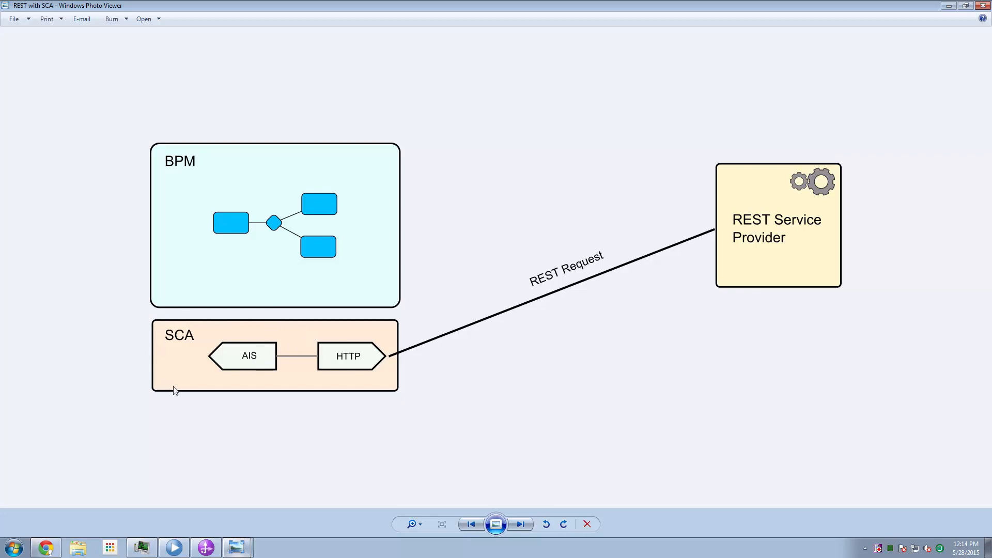
{"action": "mouse_move", "coordinate": [354, 350]}
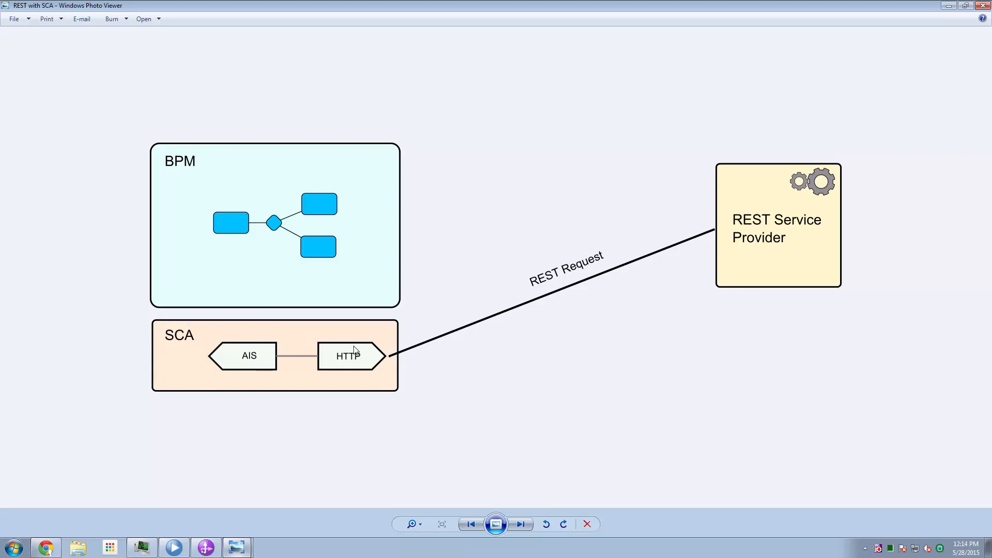
{"action": "mouse_move", "coordinate": [315, 249]}
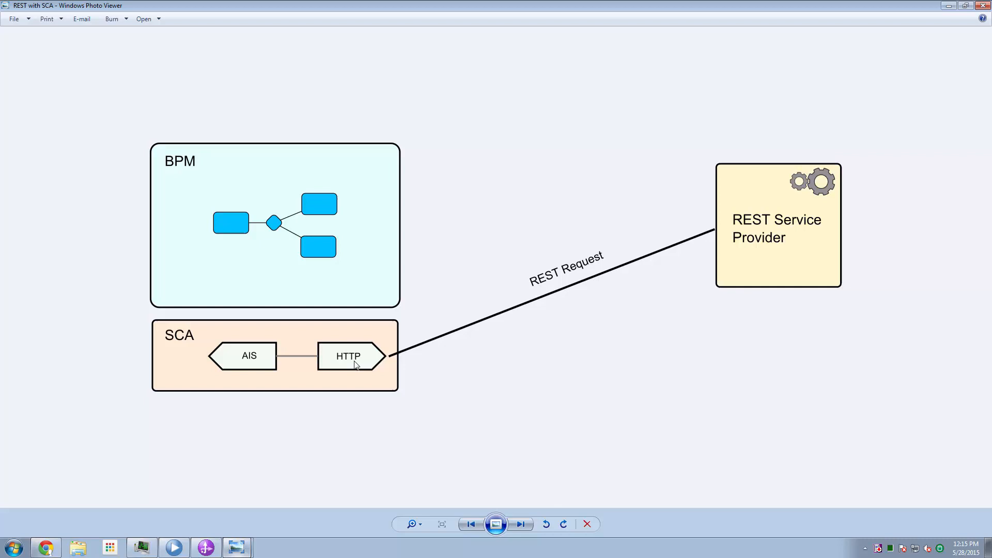
{"action": "mouse_move", "coordinate": [765, 238]}
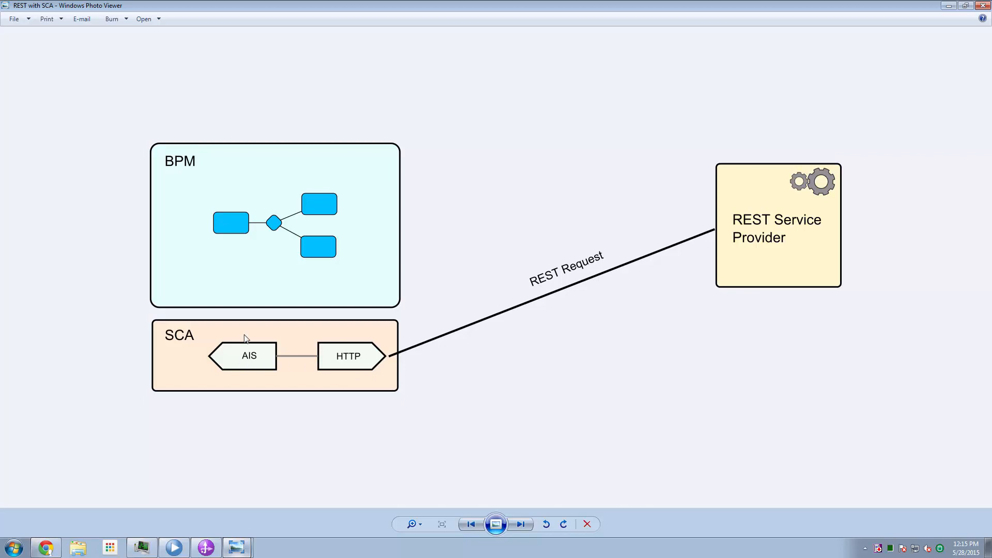
{"action": "mouse_move", "coordinate": [253, 245]}
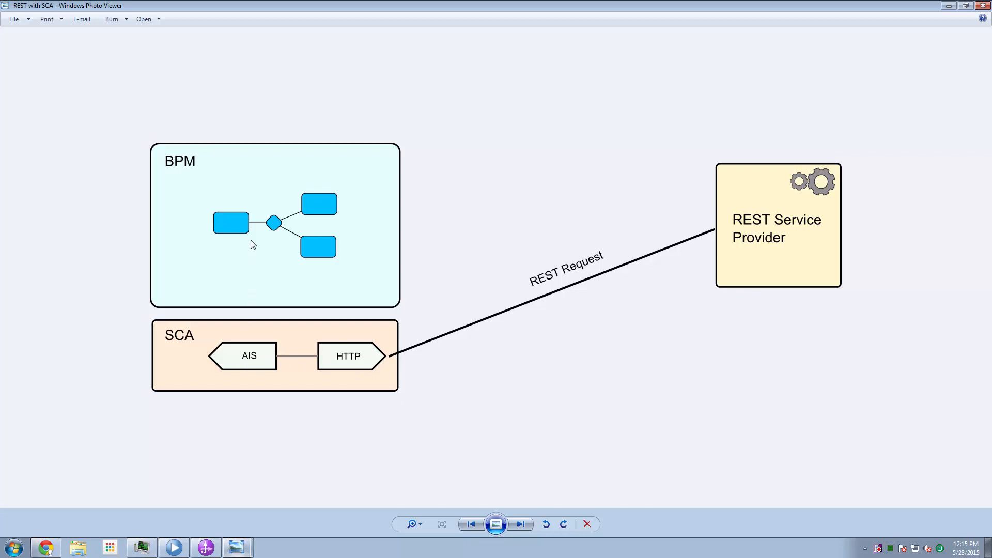
{"action": "mouse_move", "coordinate": [982, 6]}
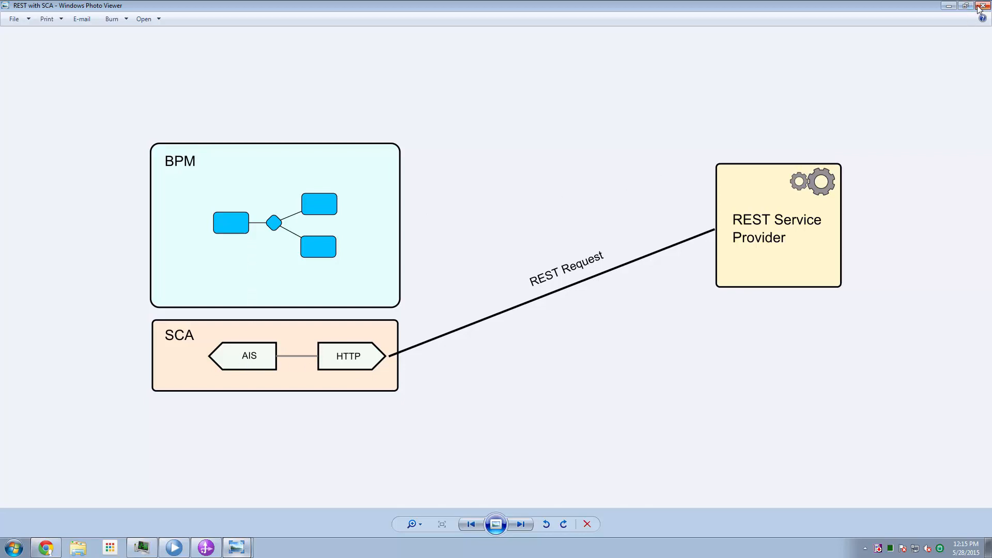
Close the diagram viewer and open the AIS1 attached nested service overview.
{"action": "left_click", "coordinate": [983, 6]}
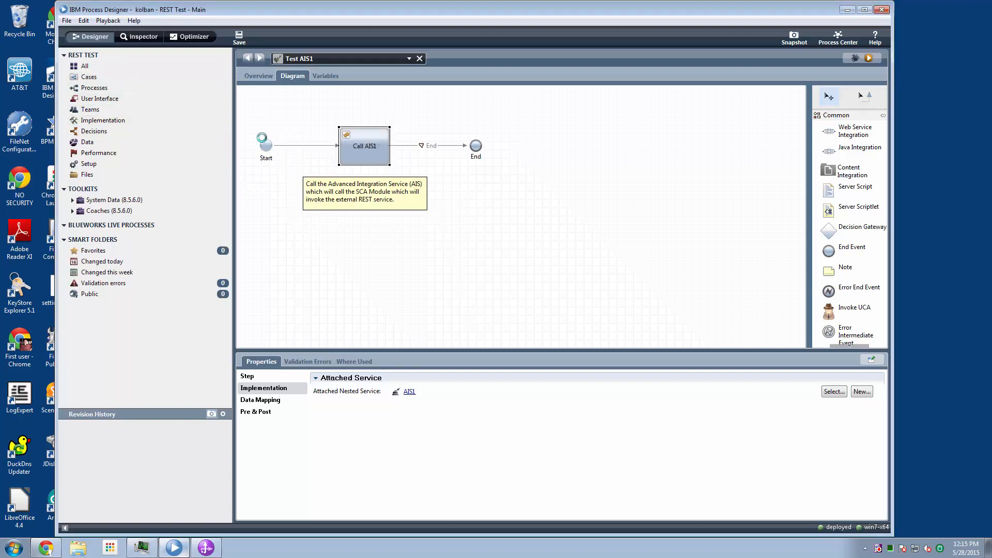
{"action": "left_click", "coordinate": [409, 391]}
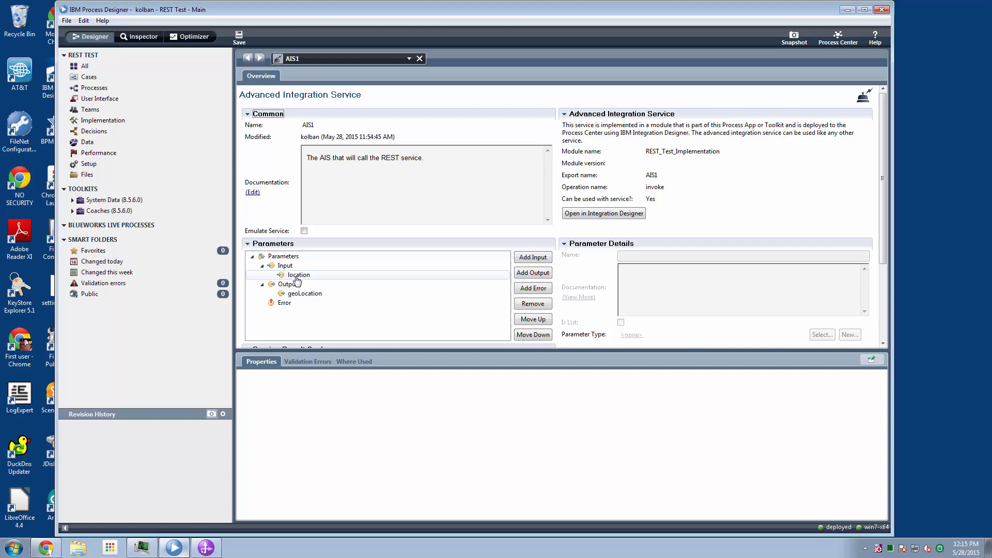
{"action": "left_click", "coordinate": [305, 293]}
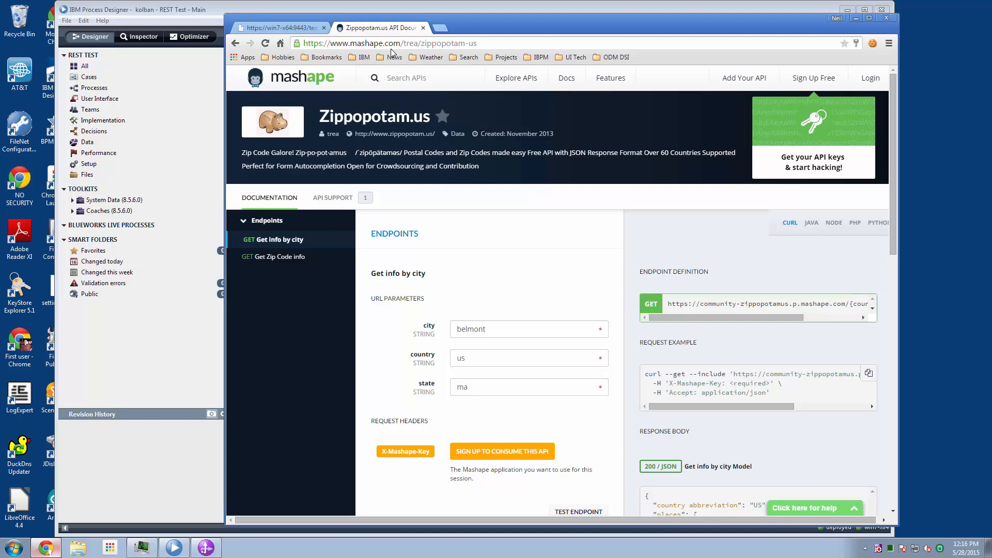
{"action": "mouse_move", "coordinate": [298, 95]}
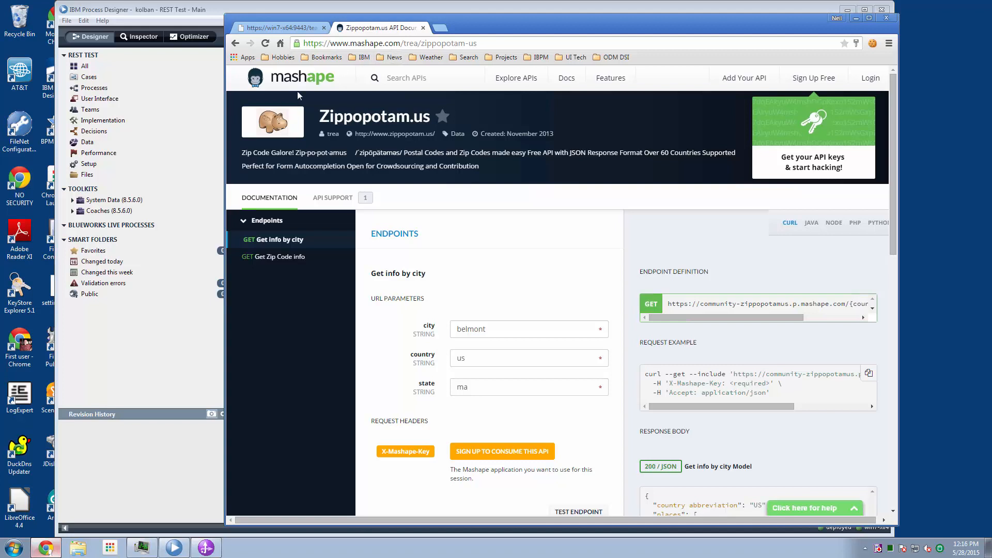
{"action": "mouse_move", "coordinate": [298, 96]}
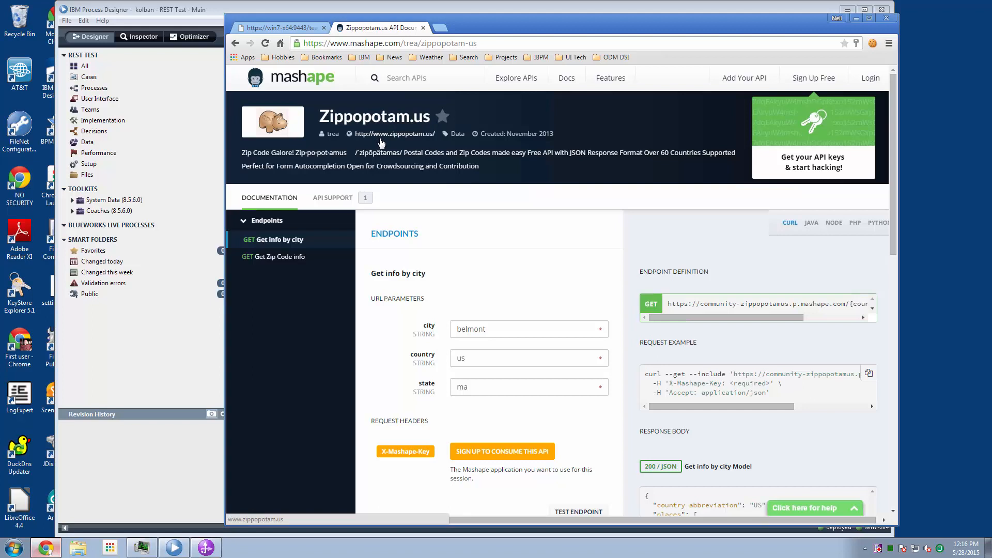
{"action": "mouse_move", "coordinate": [510, 412]}
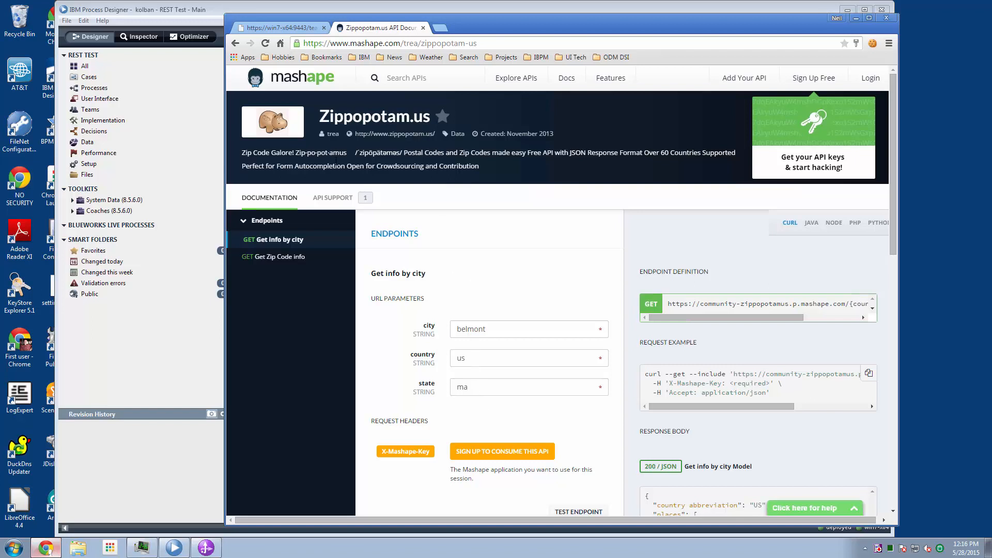
{"action": "mouse_move", "coordinate": [473, 125]}
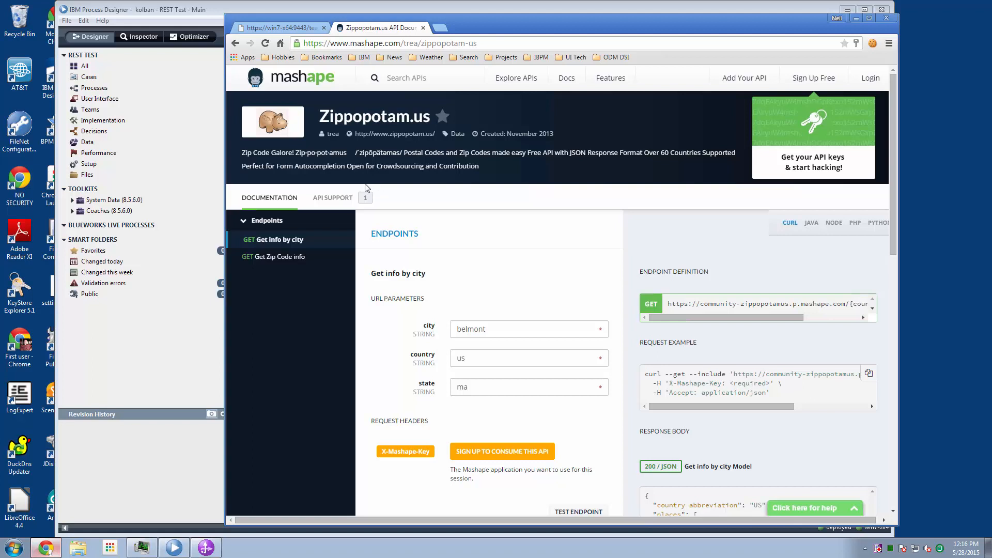
{"action": "mouse_move", "coordinate": [382, 187]}
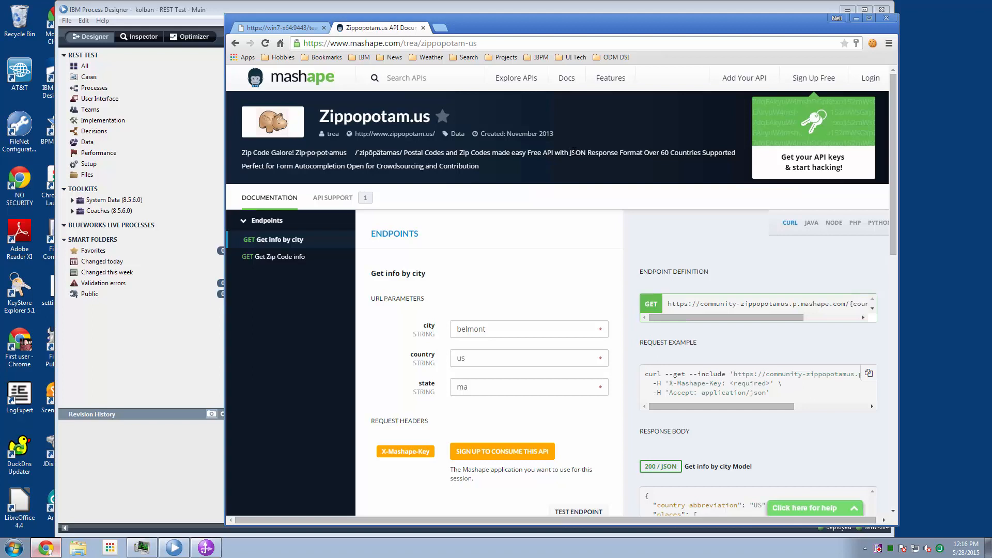
{"action": "mouse_move", "coordinate": [543, 172]}
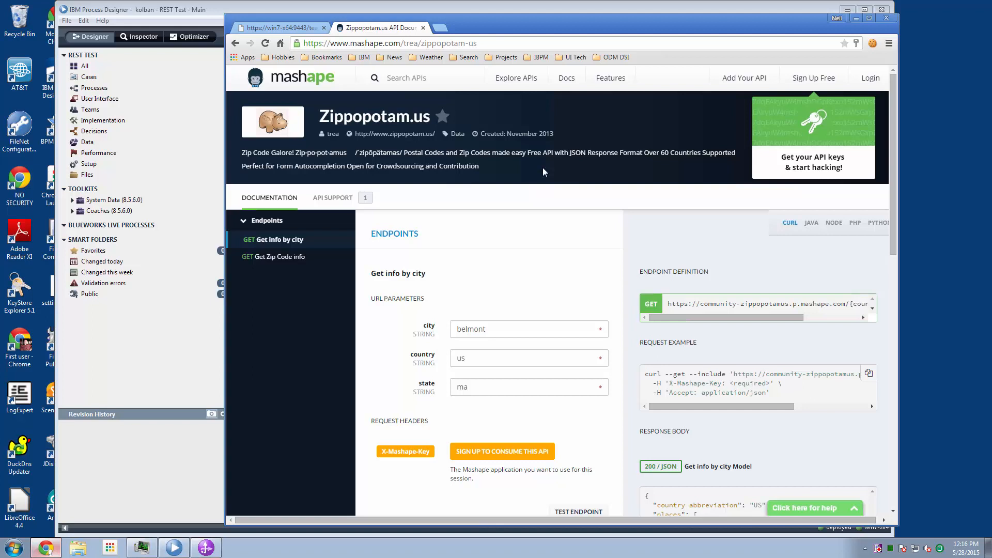
{"action": "mouse_move", "coordinate": [156, 369]}
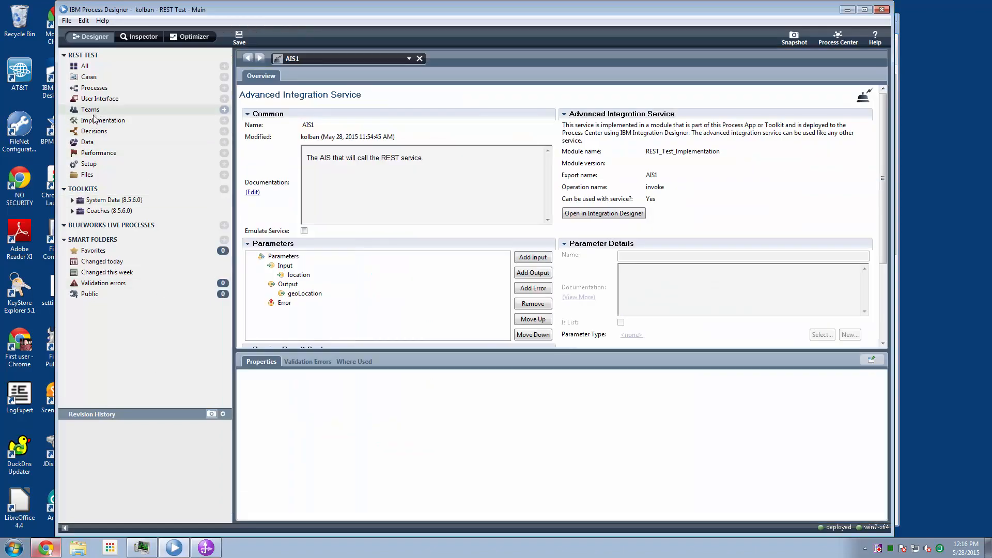
{"action": "left_click", "coordinate": [88, 142]}
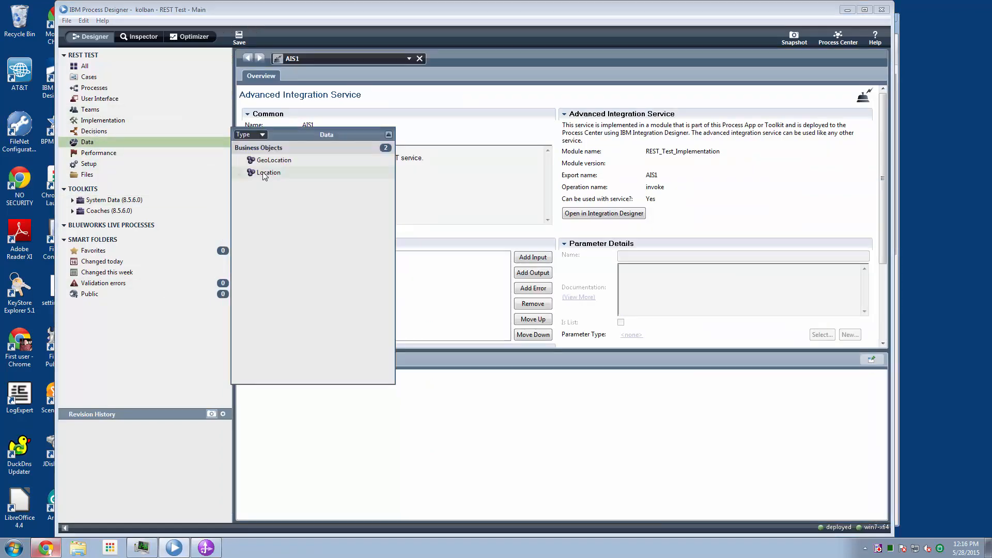
{"action": "double_click", "coordinate": [267, 172]}
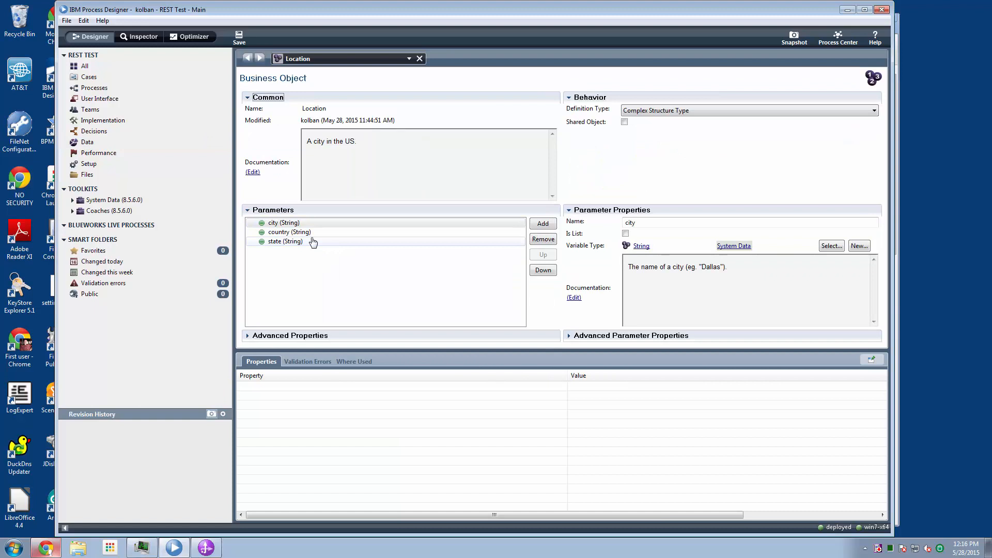
{"action": "left_click", "coordinate": [283, 222]}
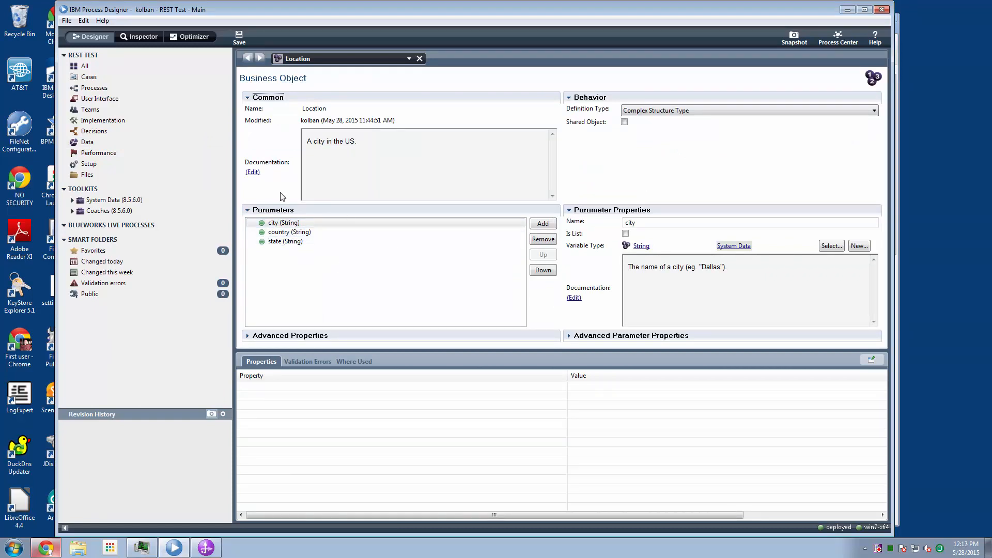
{"action": "left_click", "coordinate": [283, 222]}
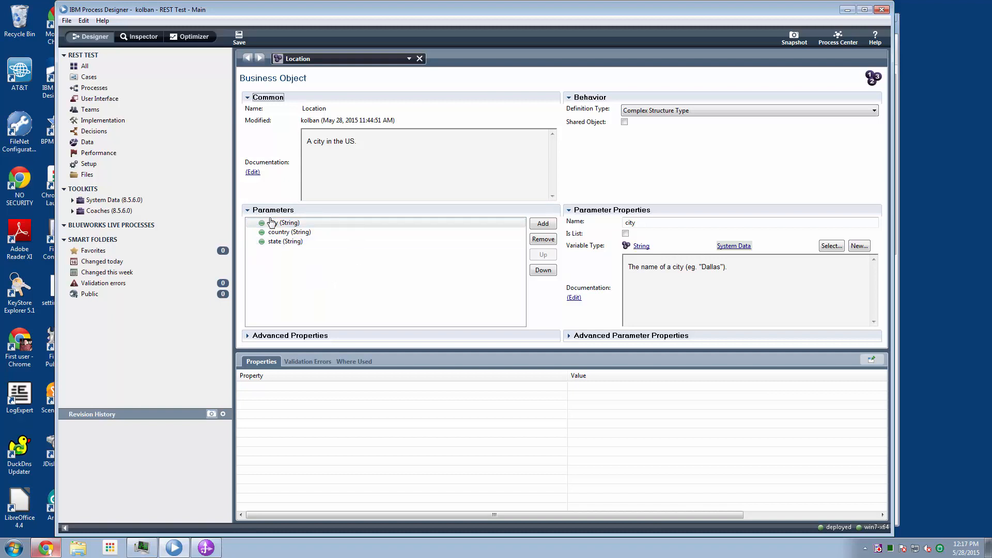
{"action": "left_click", "coordinate": [282, 222]}
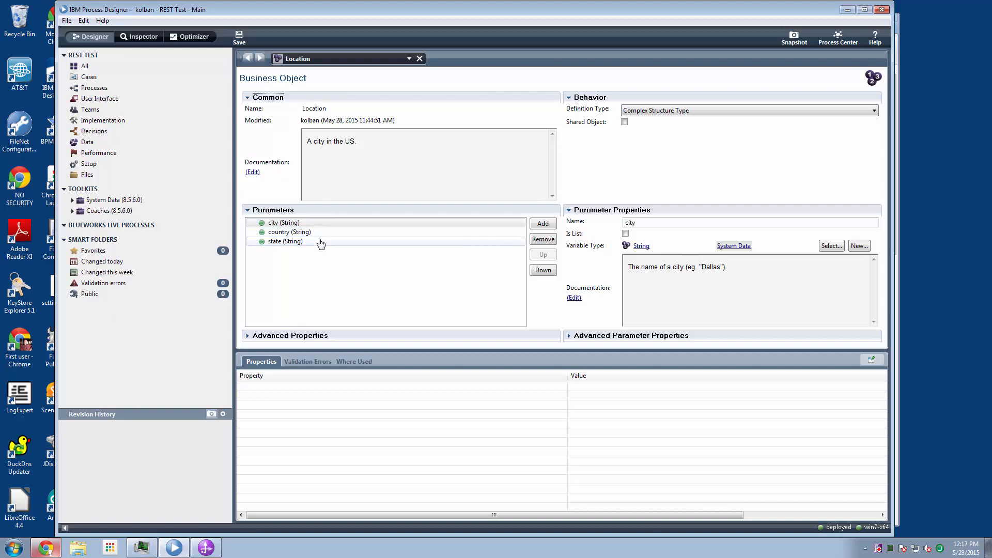
{"action": "left_click", "coordinate": [87, 141]}
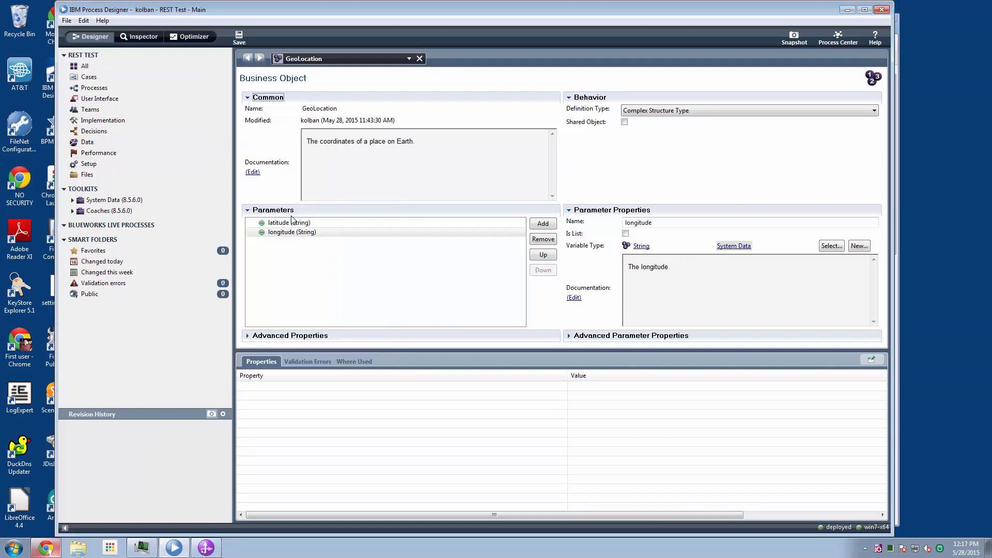
Inspect GeoLocation's latitude and longitude, then AIS1's location input parameter.
{"action": "left_click", "coordinate": [291, 232]}
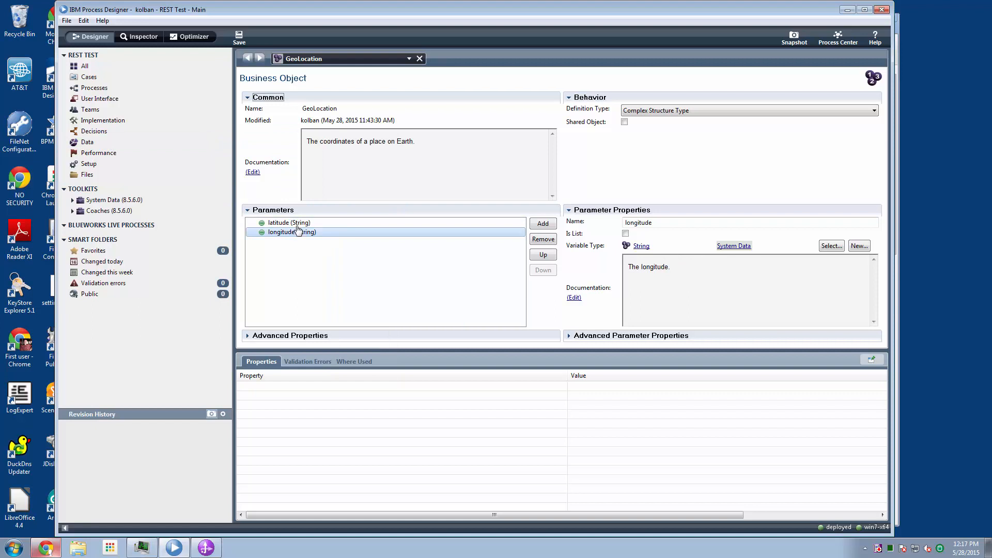
{"action": "left_click", "coordinate": [289, 222]}
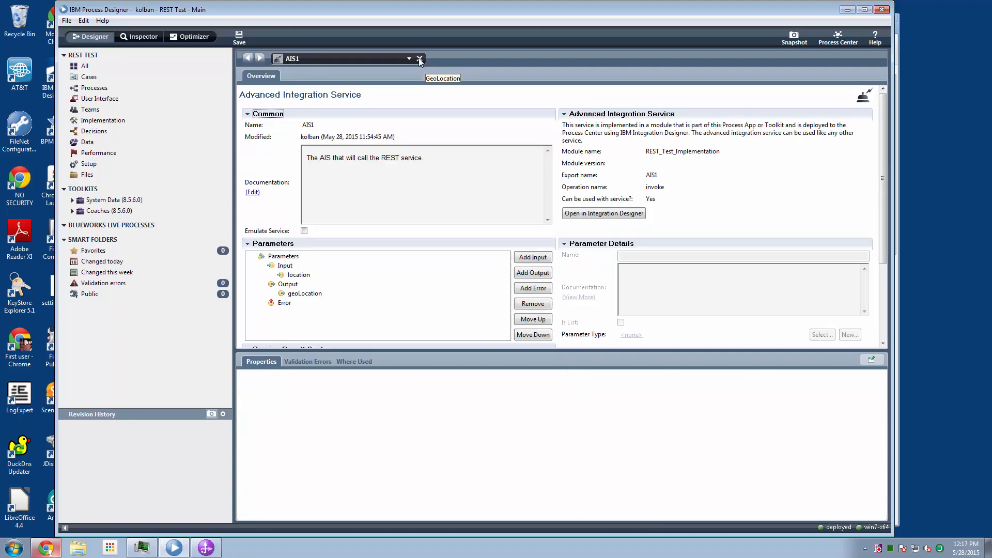
{"action": "mouse_move", "coordinate": [290, 110]}
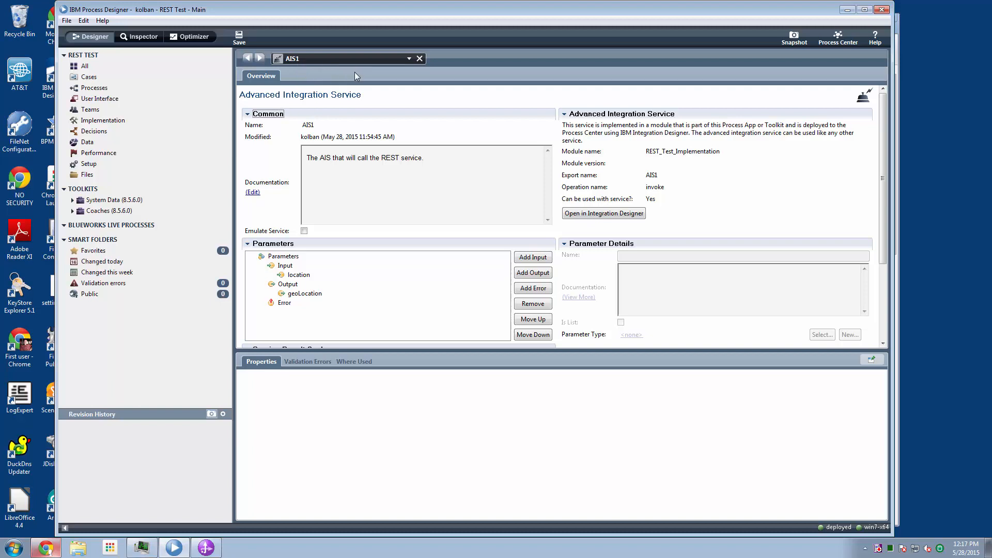
{"action": "mouse_move", "coordinate": [356, 130]}
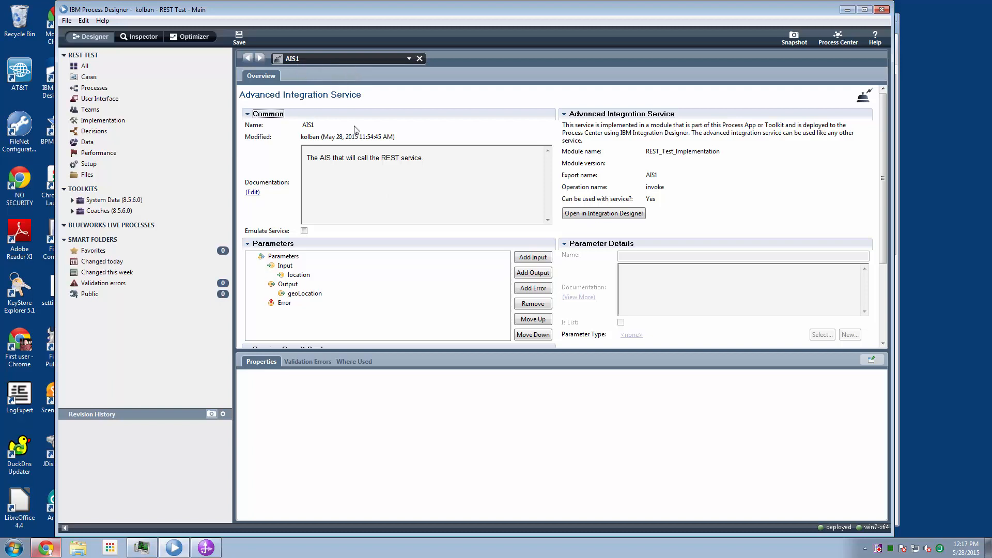
{"action": "left_click", "coordinate": [298, 274]}
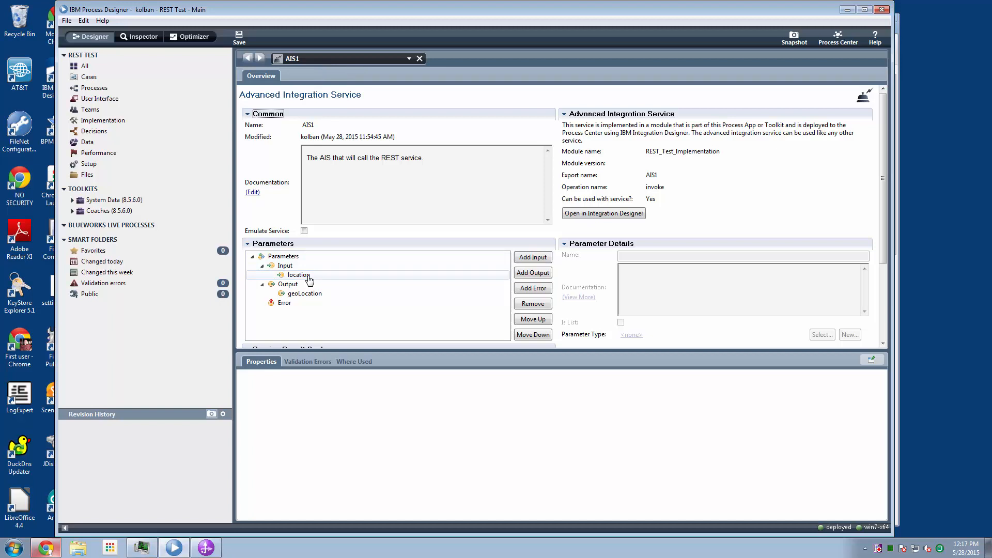
{"action": "left_click", "coordinate": [305, 293]}
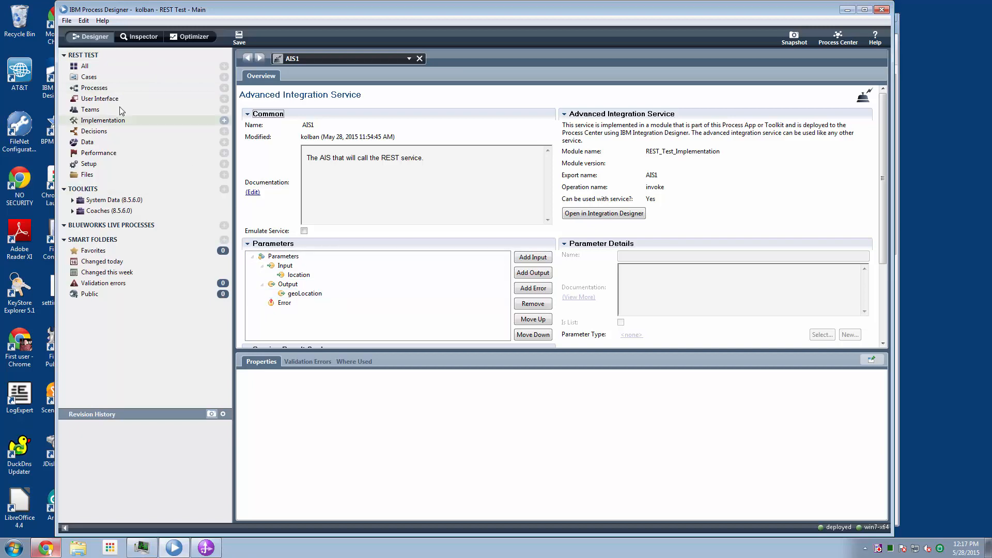
Switch to Integration Designer and view the REST_Test_Implementation assembly diagram.
{"action": "left_click", "coordinate": [205, 547]}
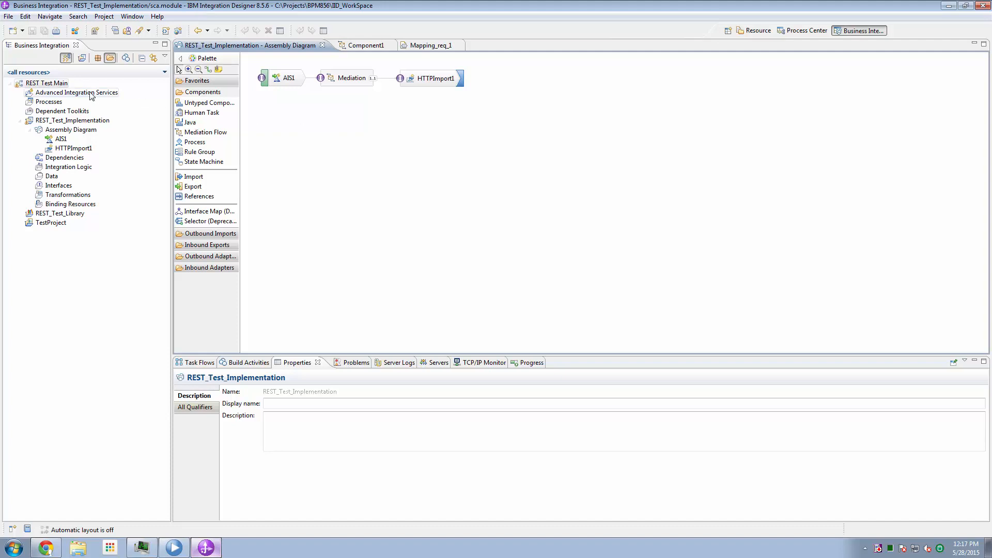
{"action": "left_click", "coordinate": [45, 83]}
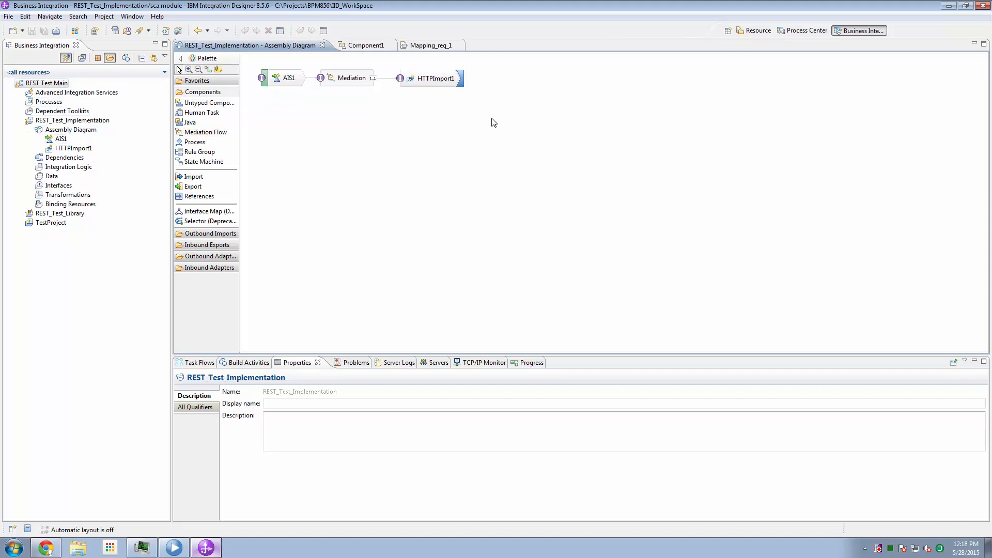
{"action": "mouse_move", "coordinate": [401, 123]}
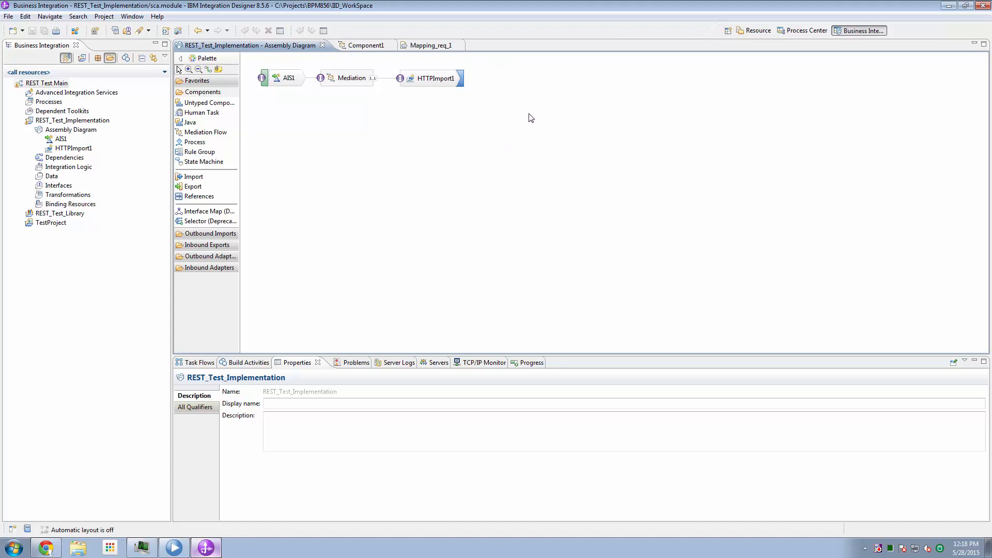
{"action": "mouse_move", "coordinate": [424, 74]}
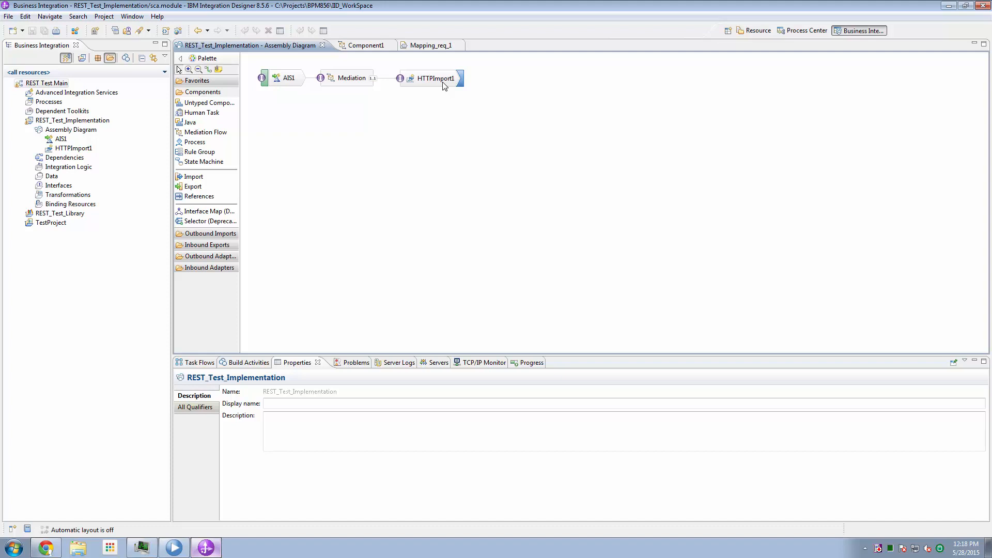
{"action": "mouse_move", "coordinate": [428, 83]}
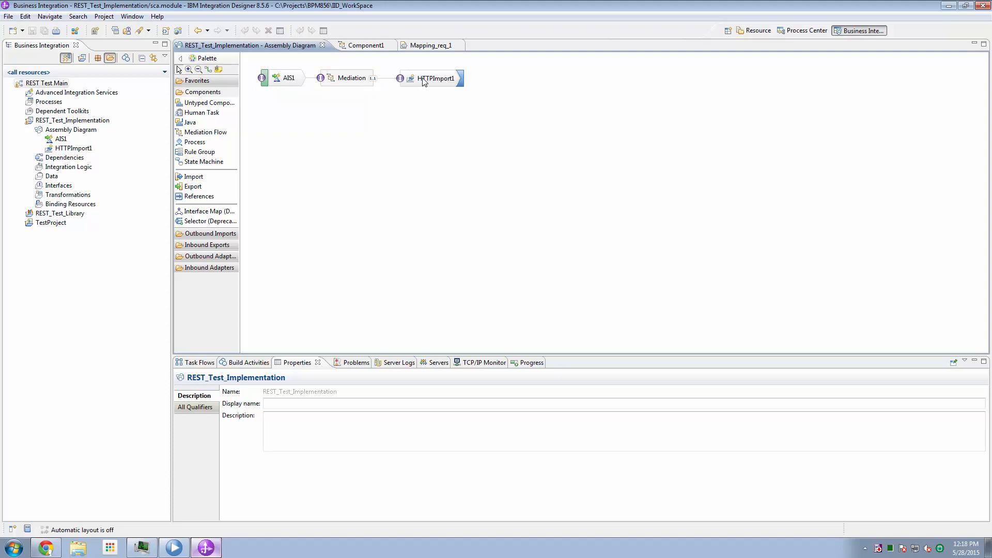
{"action": "mouse_move", "coordinate": [361, 81]}
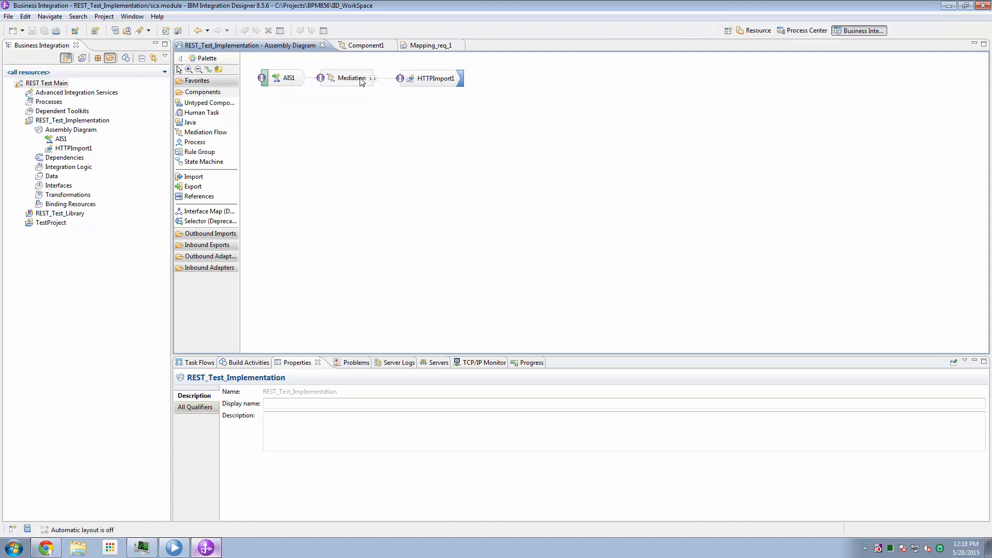
Open the Mediation component's flow and its Mapping_req_1 request map.
{"action": "double_click", "coordinate": [349, 78]}
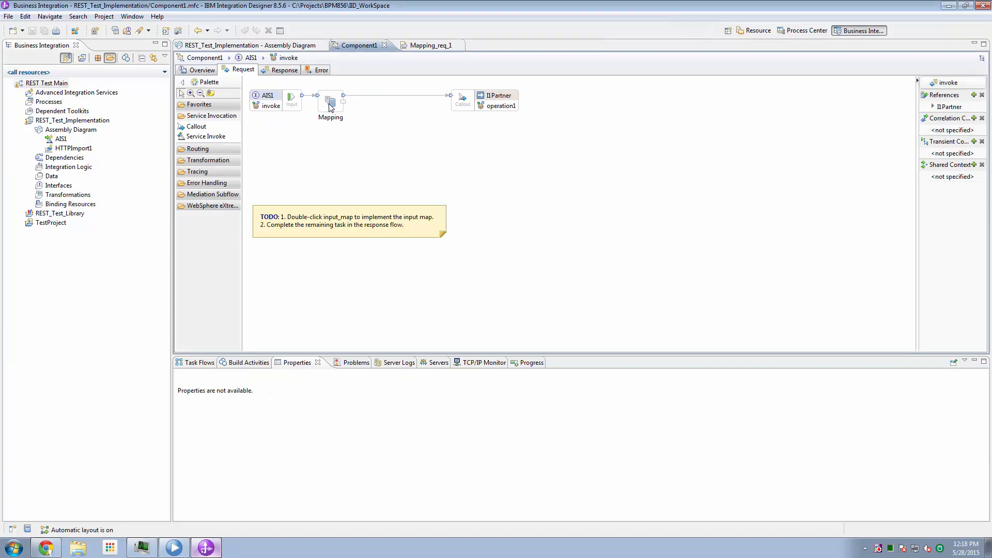
{"action": "double_click", "coordinate": [330, 101]}
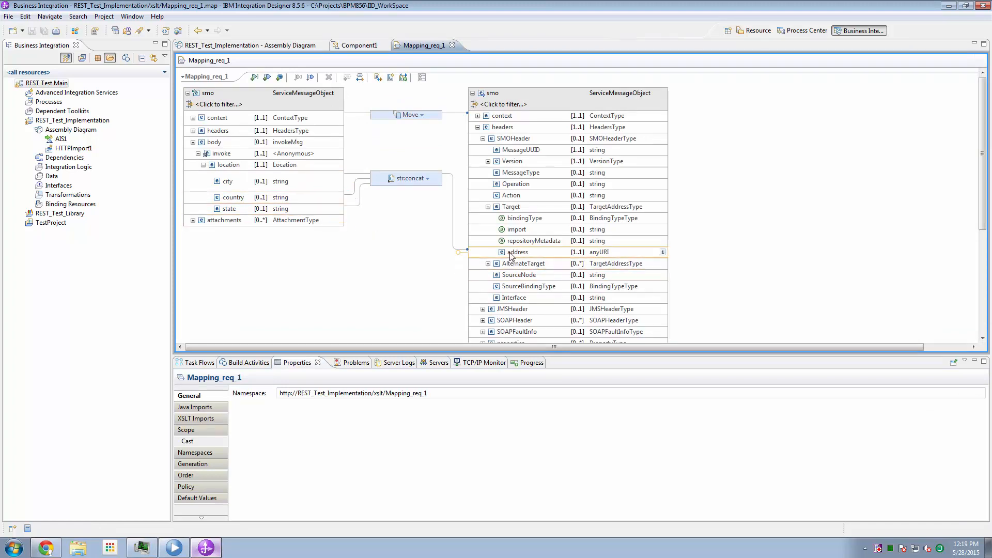
{"action": "left_click", "coordinate": [407, 177]}
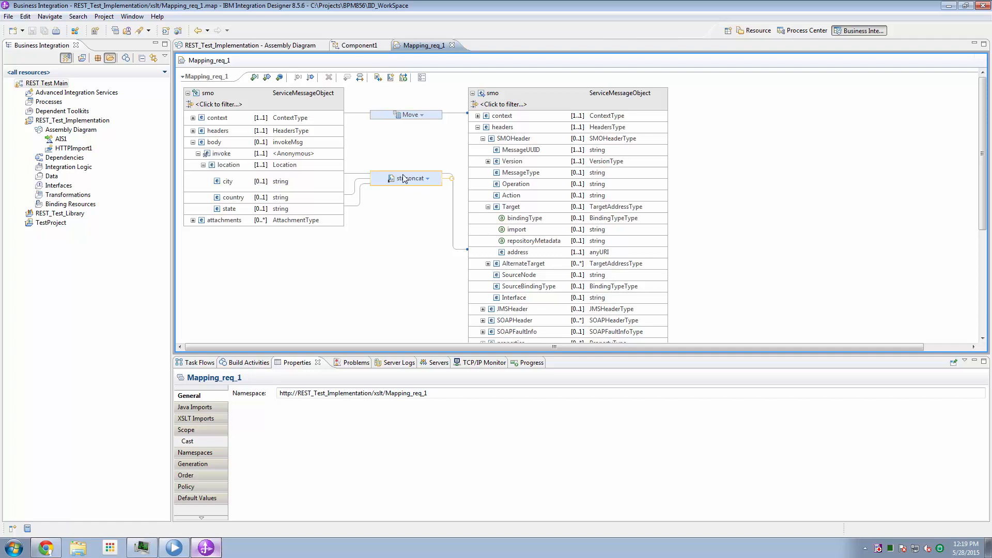
{"action": "left_click", "coordinate": [407, 178]}
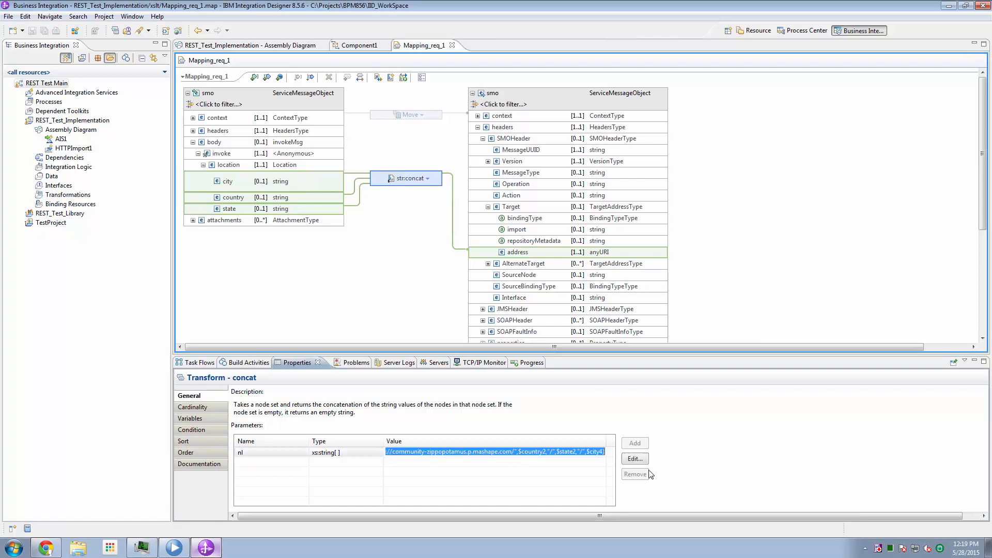
{"action": "left_click", "coordinate": [634, 458]}
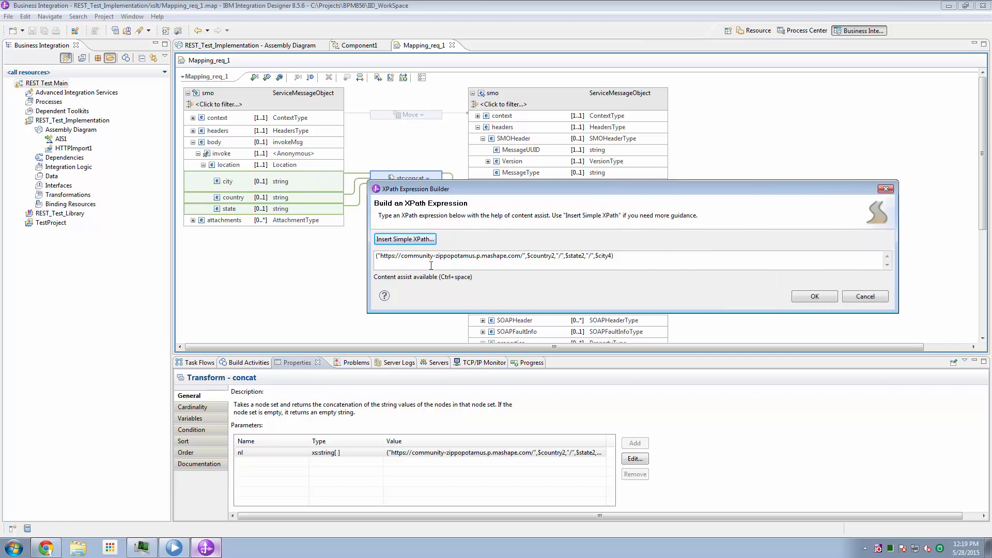
{"action": "mouse_move", "coordinate": [429, 259]}
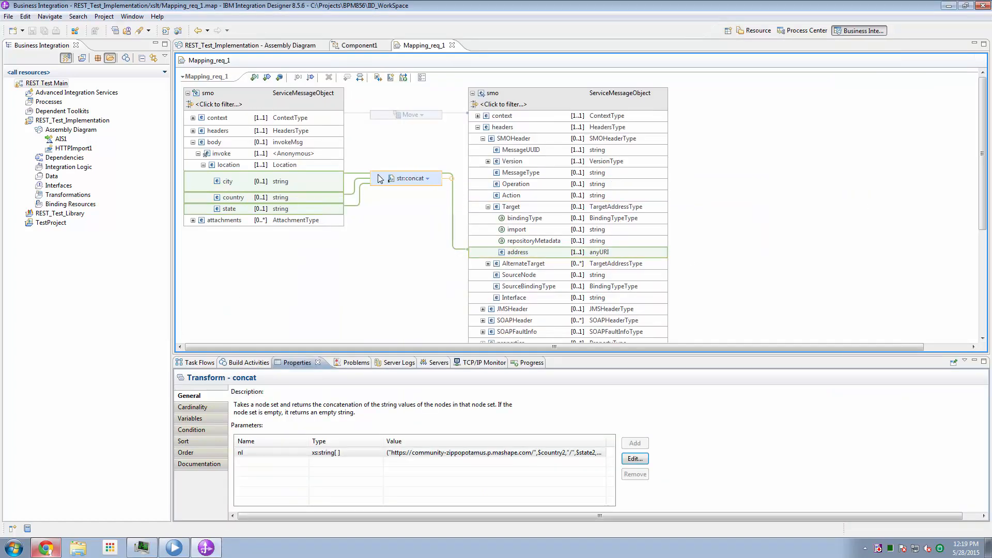
{"action": "left_click", "coordinate": [408, 177]}
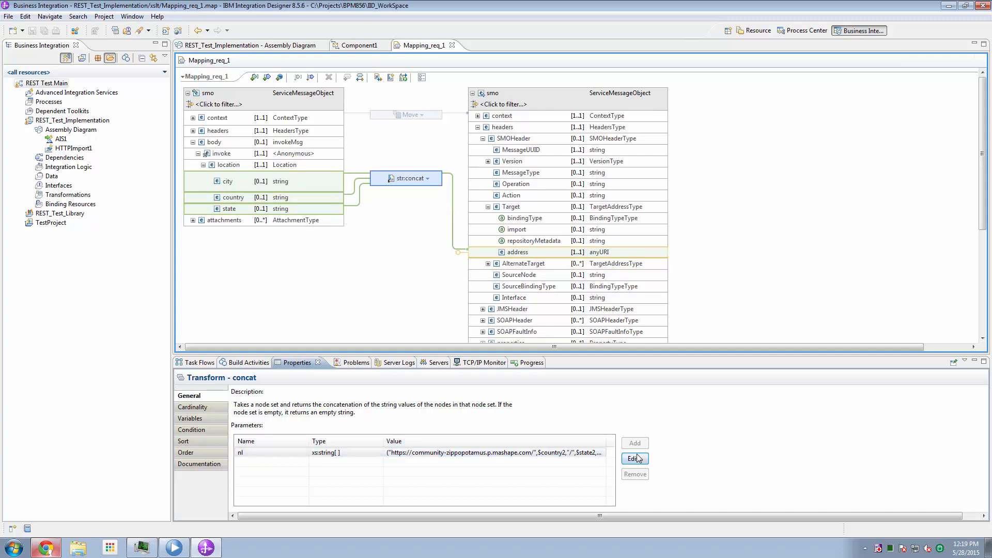
{"action": "left_click", "coordinate": [634, 458]}
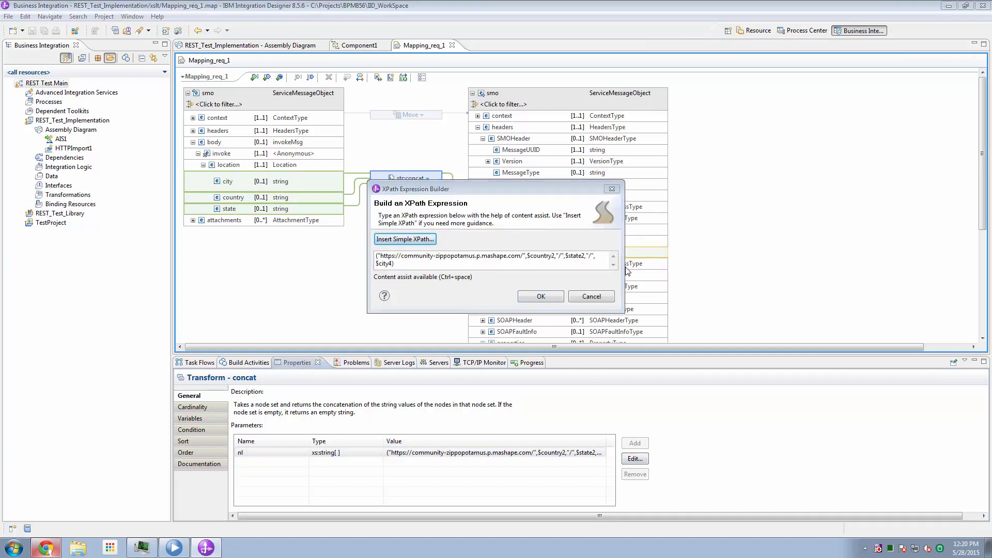
{"action": "left_click", "coordinate": [540, 296]}
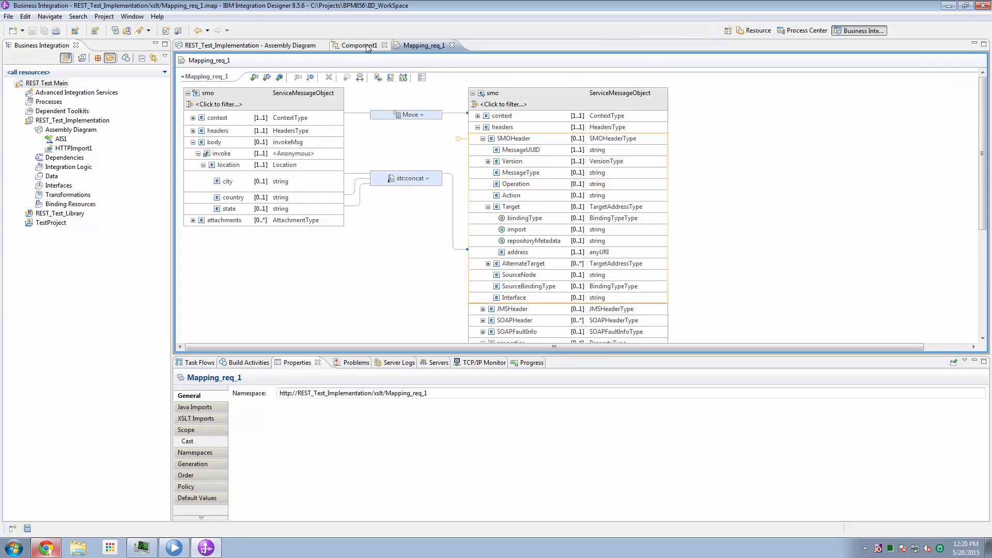
Review HTTPImport1's Mashape Zippopotam.us JSON GET binding, then reopen Mapping_req_1.
{"action": "left_click", "coordinate": [248, 45]}
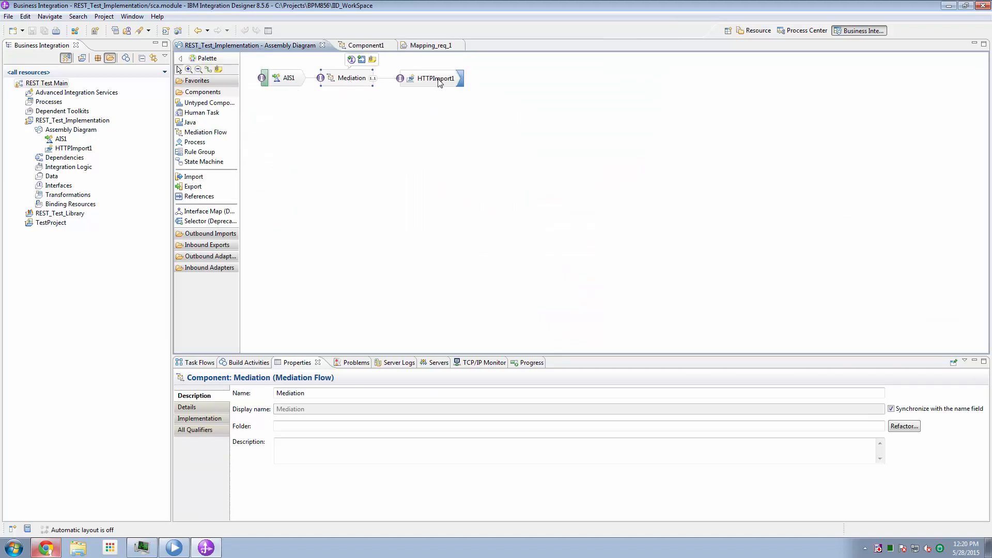
{"action": "left_click", "coordinate": [435, 78]}
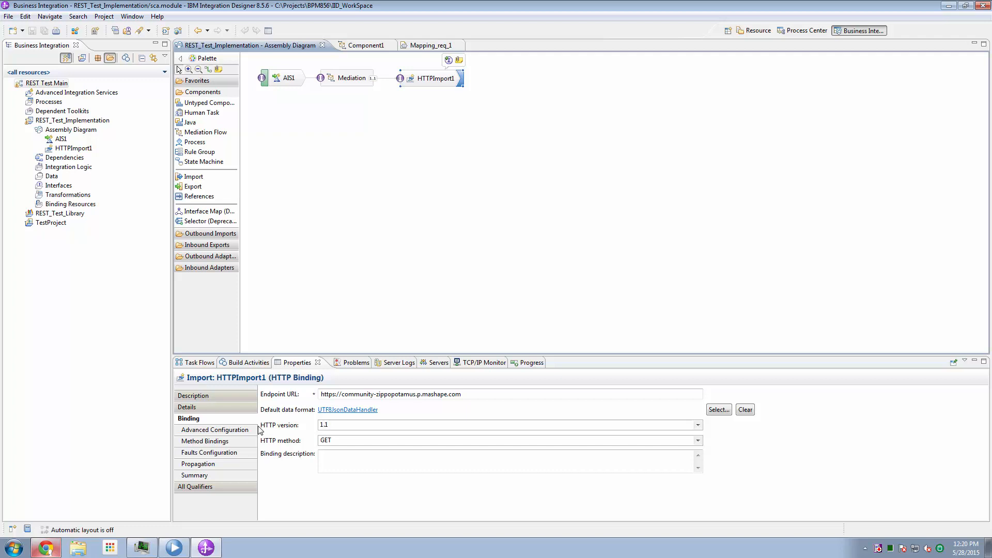
{"action": "mouse_move", "coordinate": [598, 262]}
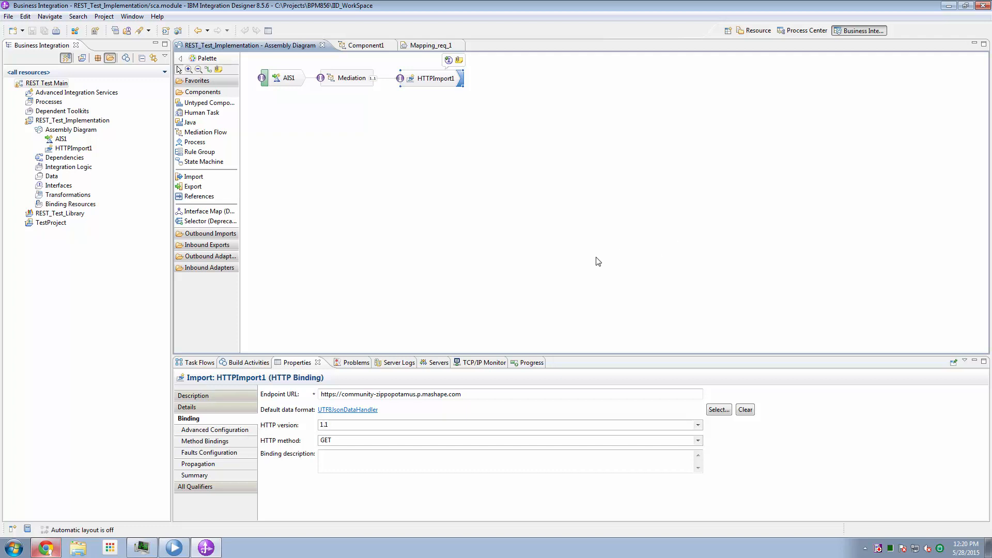
{"action": "mouse_move", "coordinate": [388, 382]}
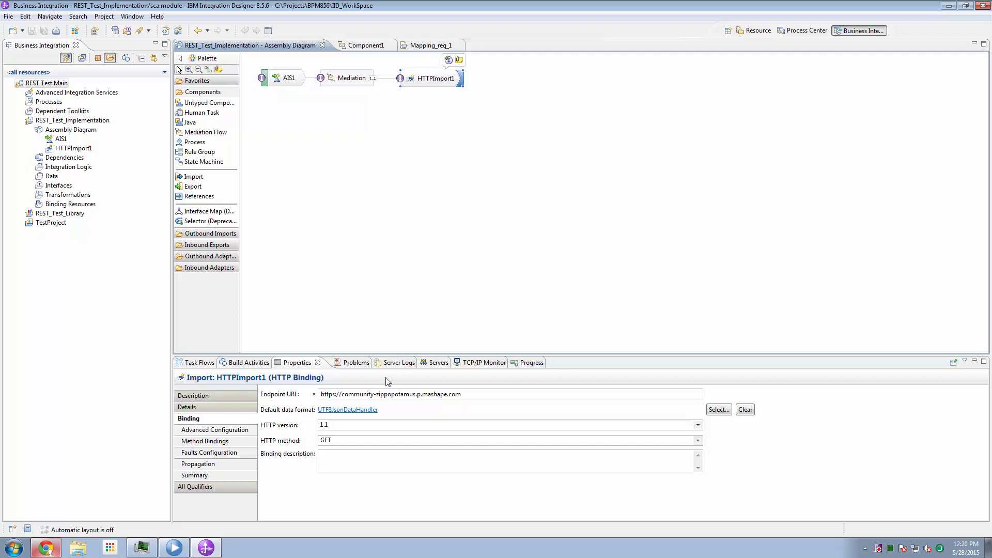
{"action": "mouse_move", "coordinate": [348, 410]}
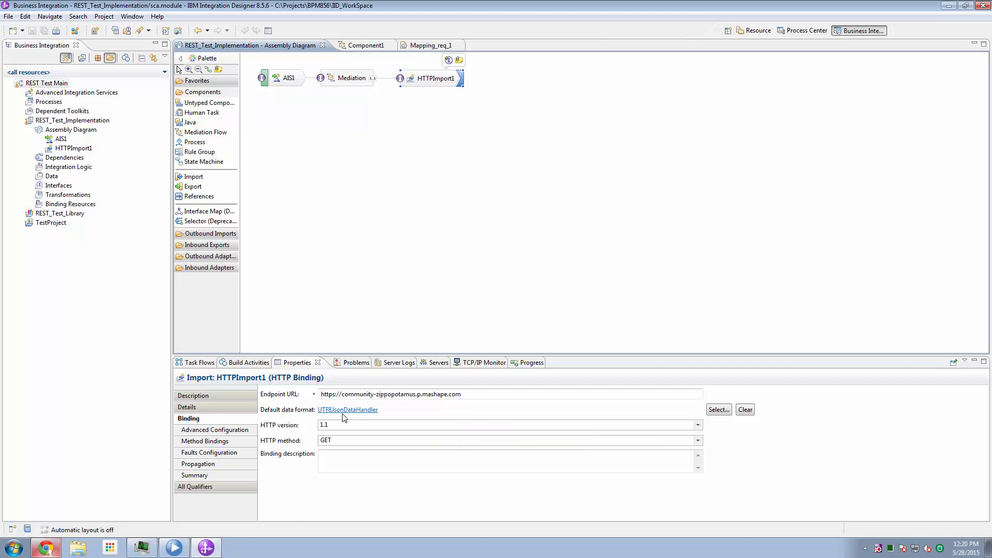
{"action": "mouse_move", "coordinate": [346, 409]}
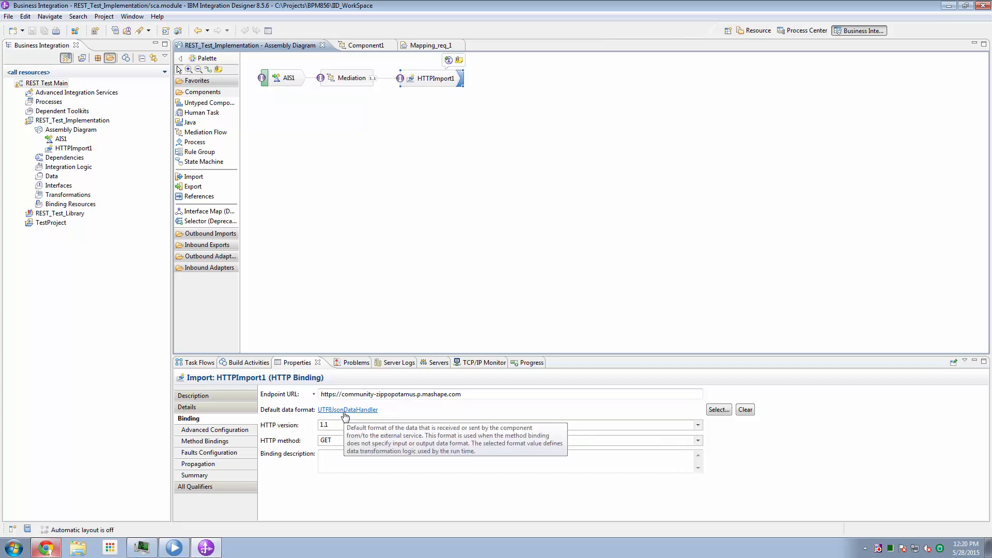
{"action": "mouse_move", "coordinate": [363, 421]}
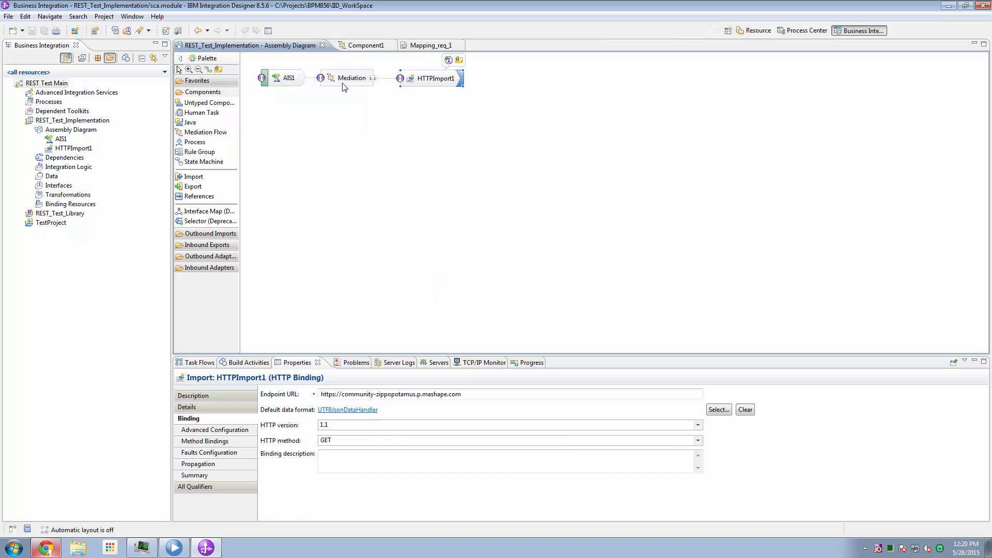
{"action": "mouse_move", "coordinate": [404, 77]}
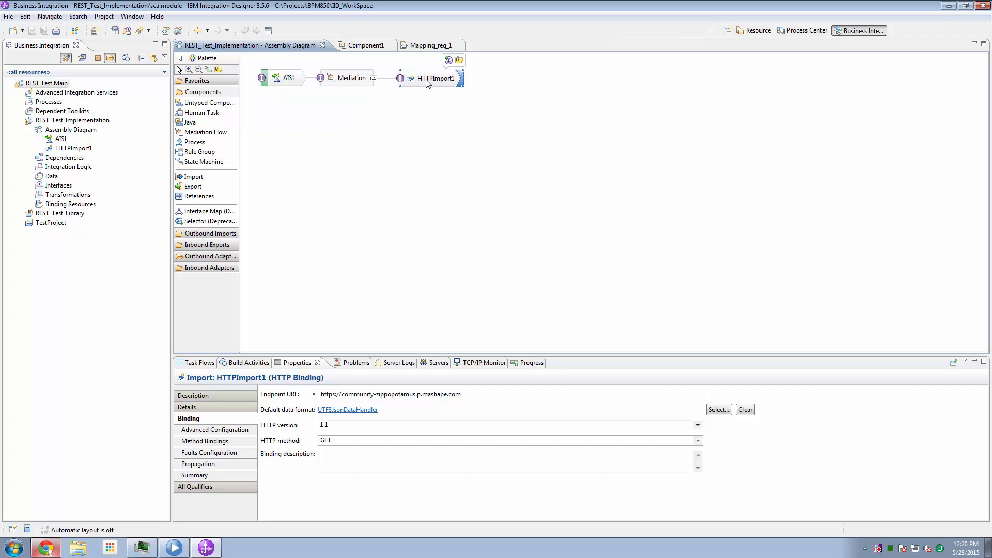
{"action": "mouse_move", "coordinate": [347, 409]}
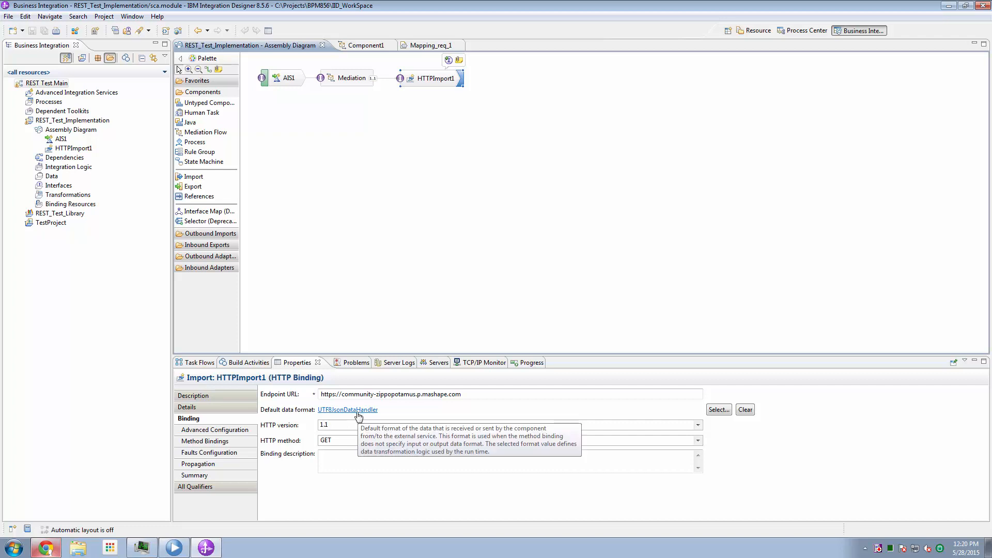
{"action": "mouse_move", "coordinate": [400, 87]}
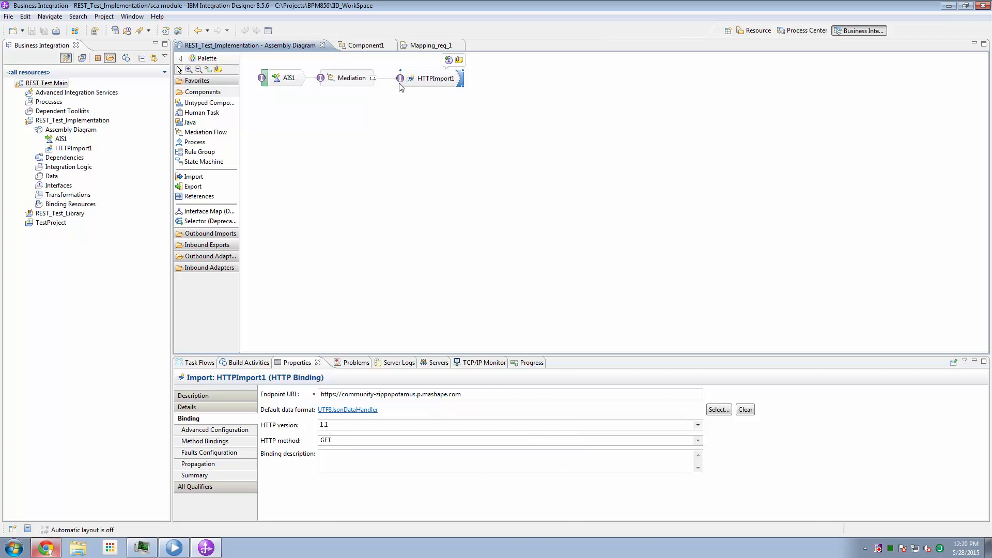
{"action": "mouse_move", "coordinate": [427, 86]}
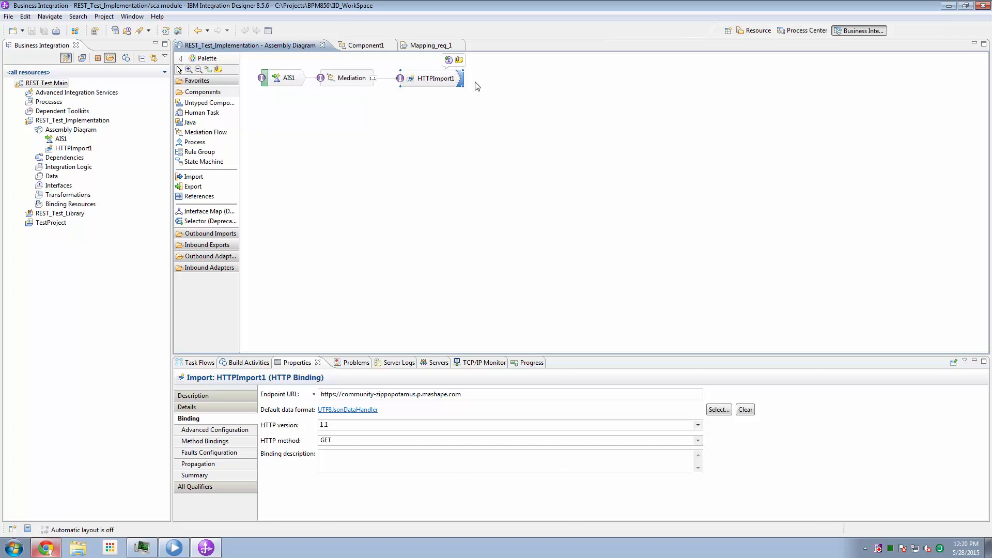
{"action": "mouse_move", "coordinate": [611, 92]}
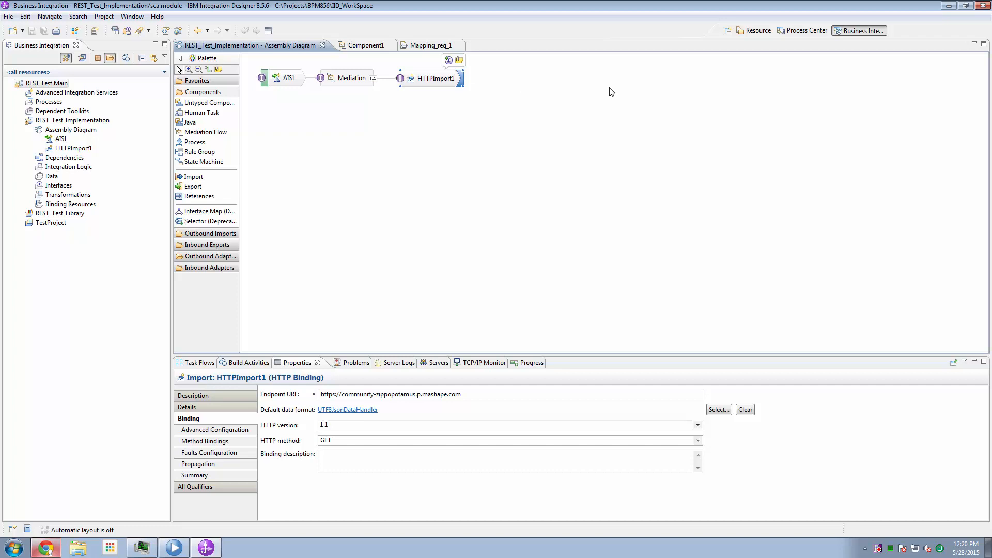
{"action": "mouse_move", "coordinate": [457, 92]}
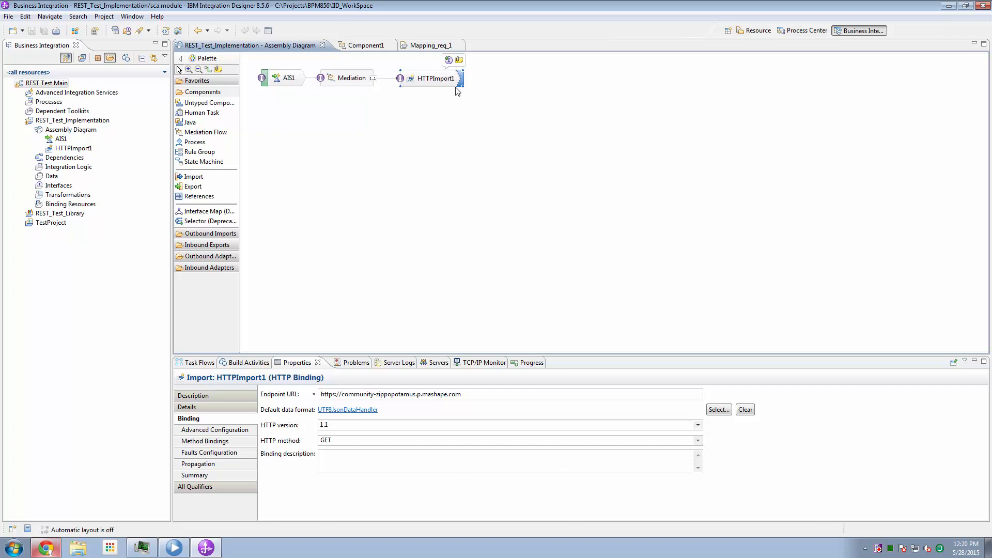
{"action": "mouse_move", "coordinate": [445, 93]}
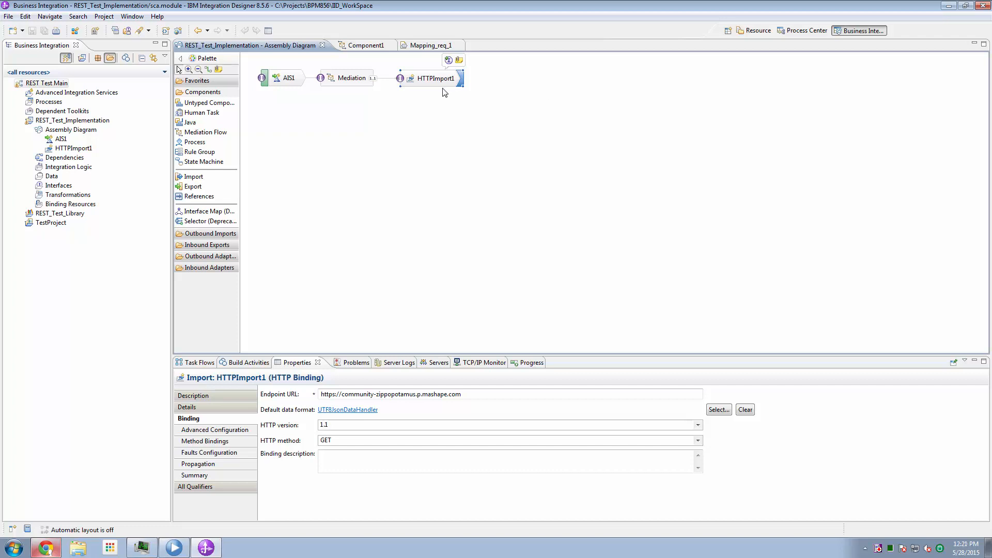
{"action": "left_click", "coordinate": [426, 45]}
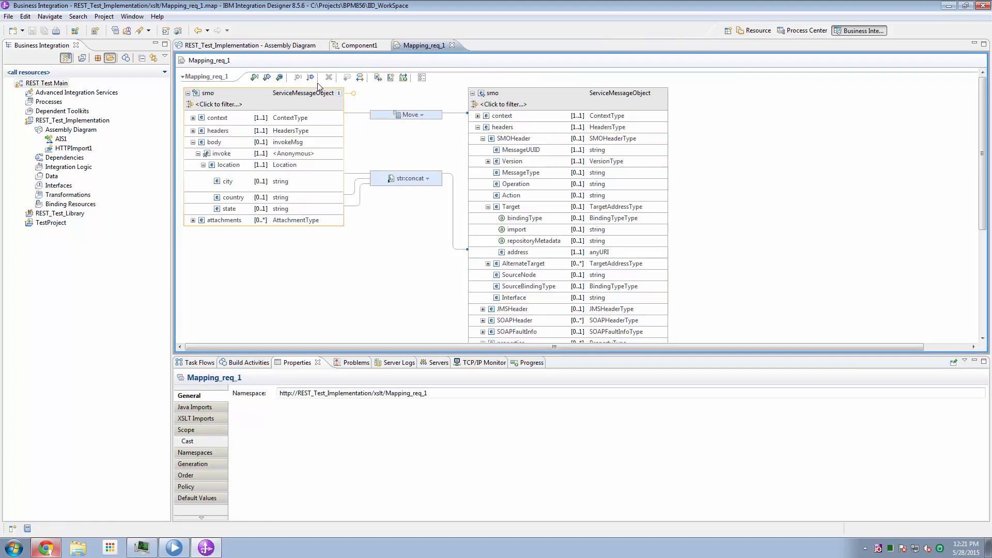
View Component1's output_map_res_1 latitude/longitude mapping, then return to the assembly diagram.
{"action": "left_click", "coordinate": [358, 45]}
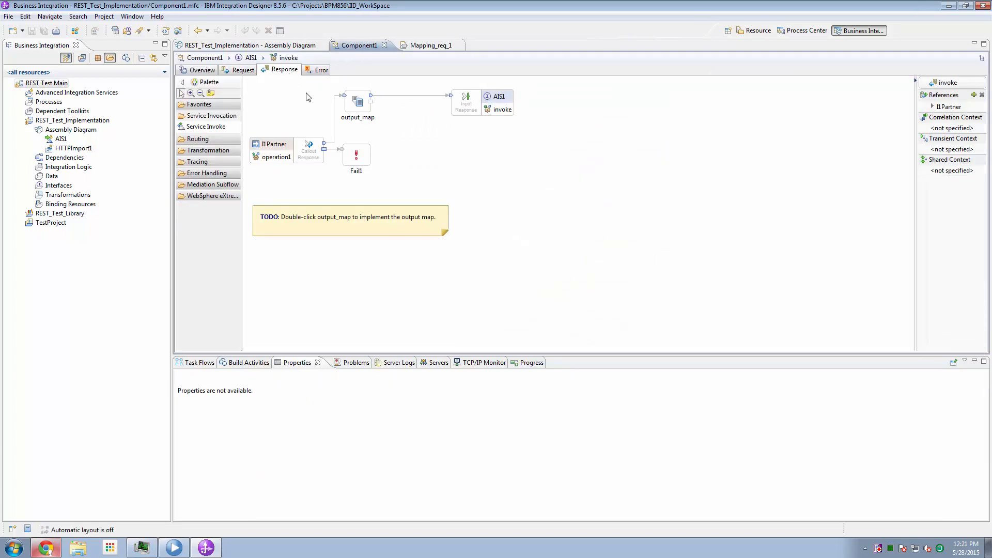
{"action": "double_click", "coordinate": [358, 101]}
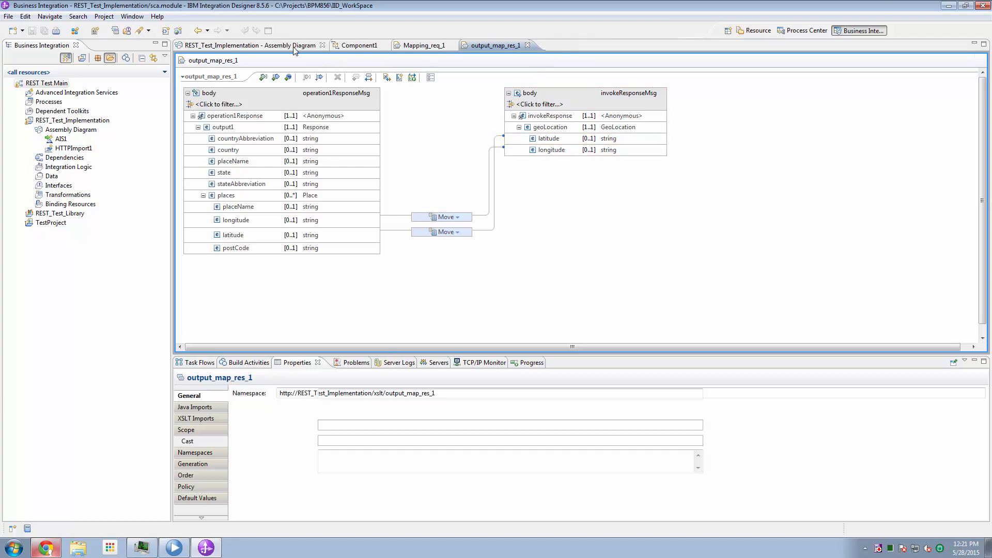
{"action": "left_click", "coordinate": [247, 45]}
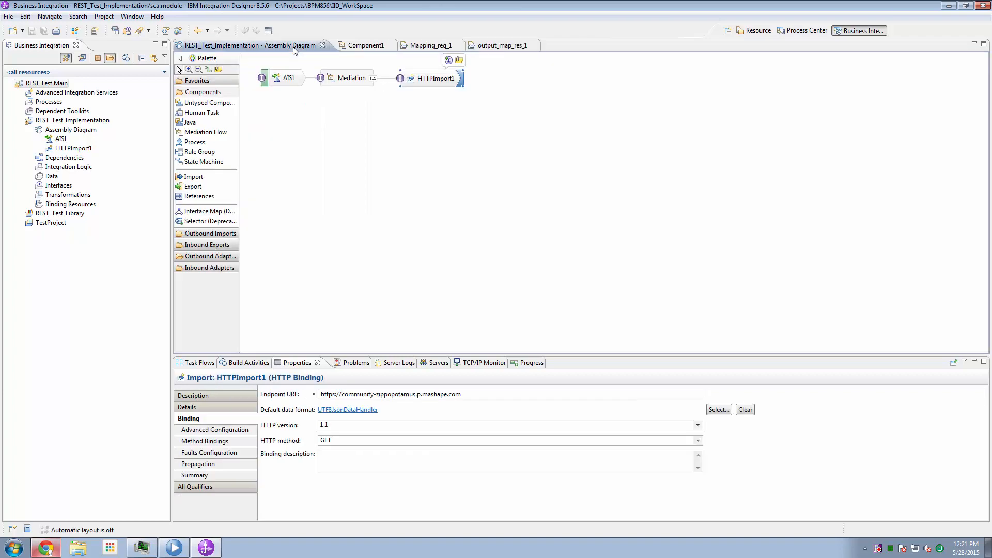
{"action": "mouse_move", "coordinate": [546, 123]}
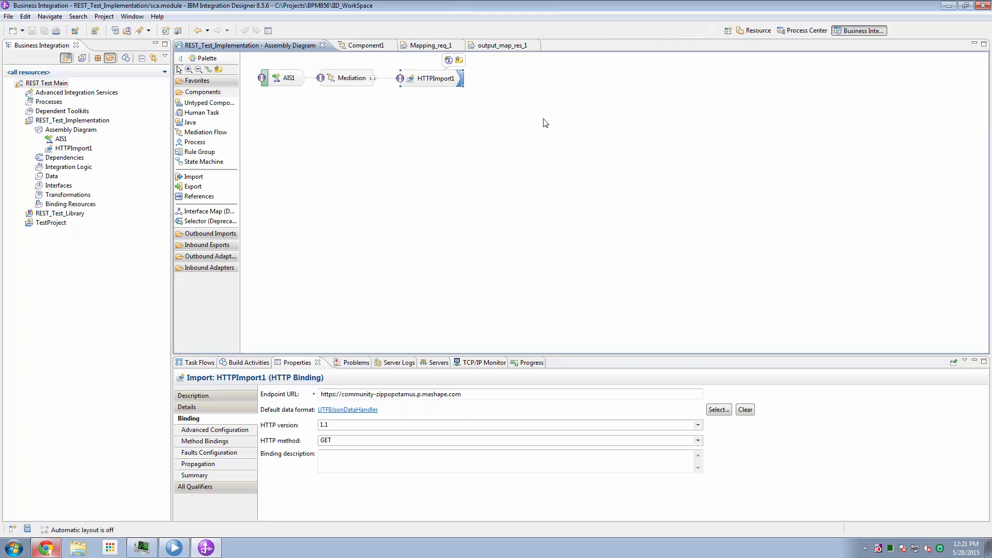
{"action": "mouse_move", "coordinate": [482, 170]}
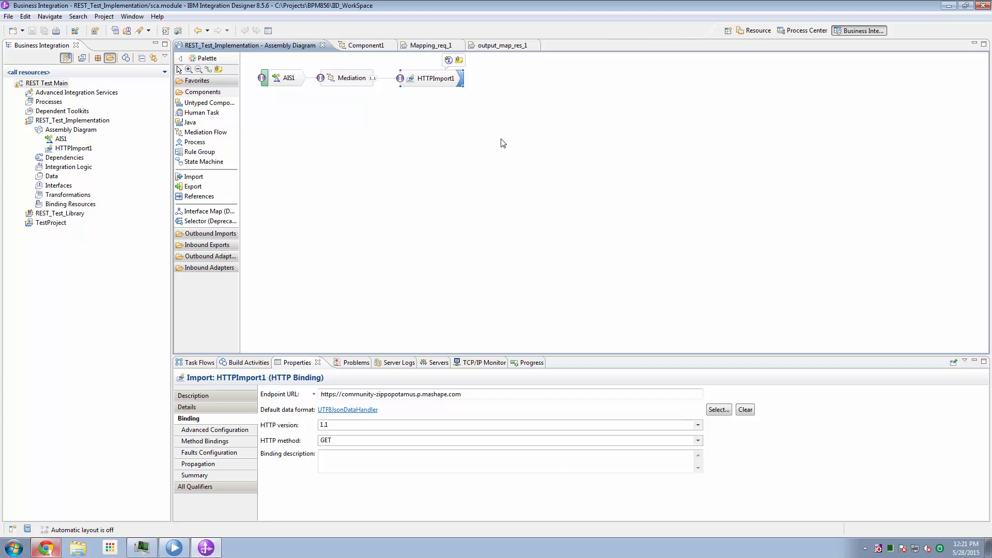
{"action": "mouse_move", "coordinate": [440, 119]}
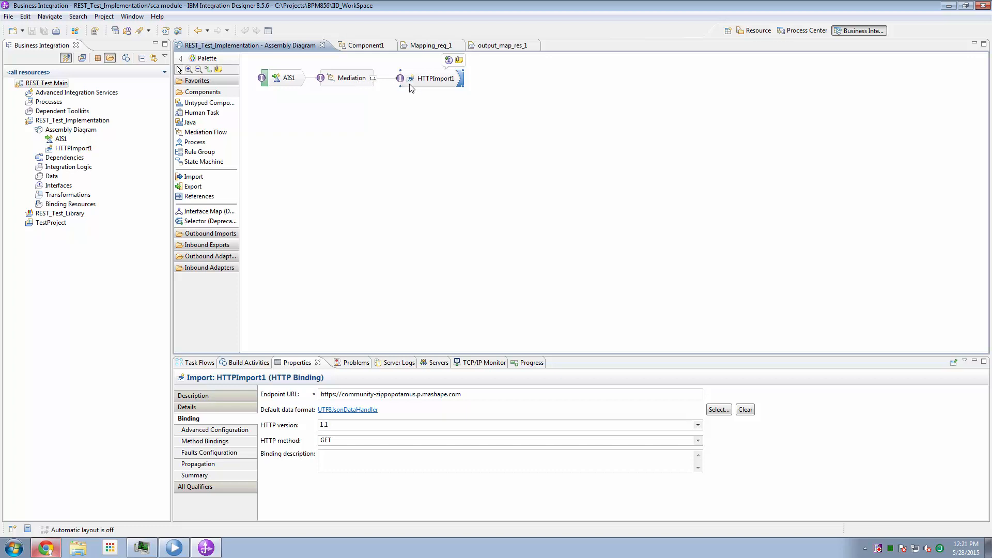
{"action": "mouse_move", "coordinate": [439, 87]}
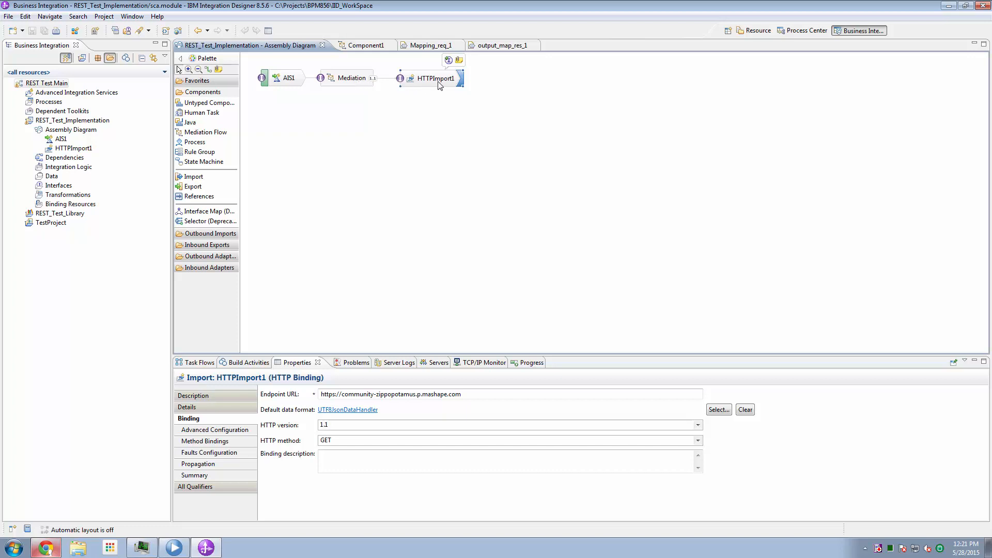
{"action": "mouse_move", "coordinate": [393, 84]}
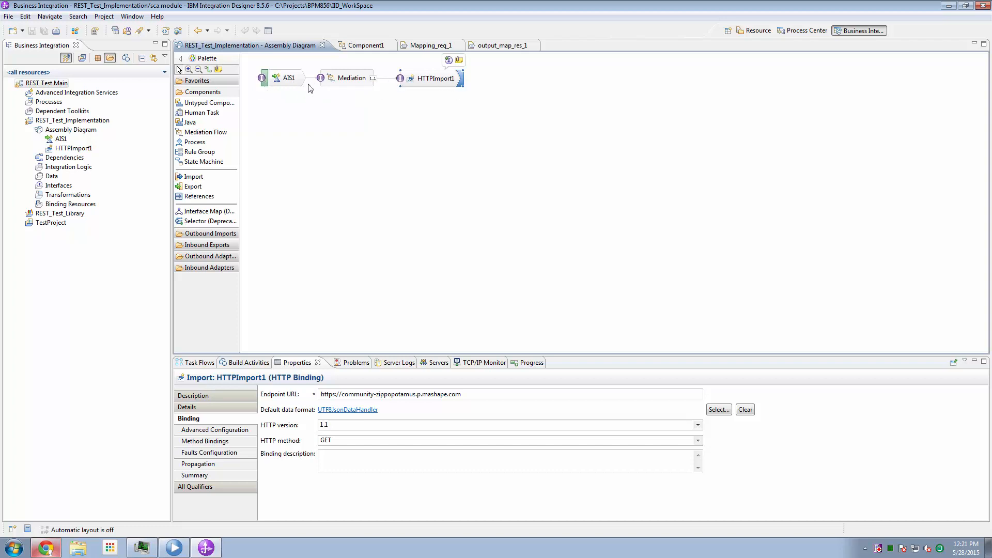
{"action": "mouse_move", "coordinate": [284, 339]}
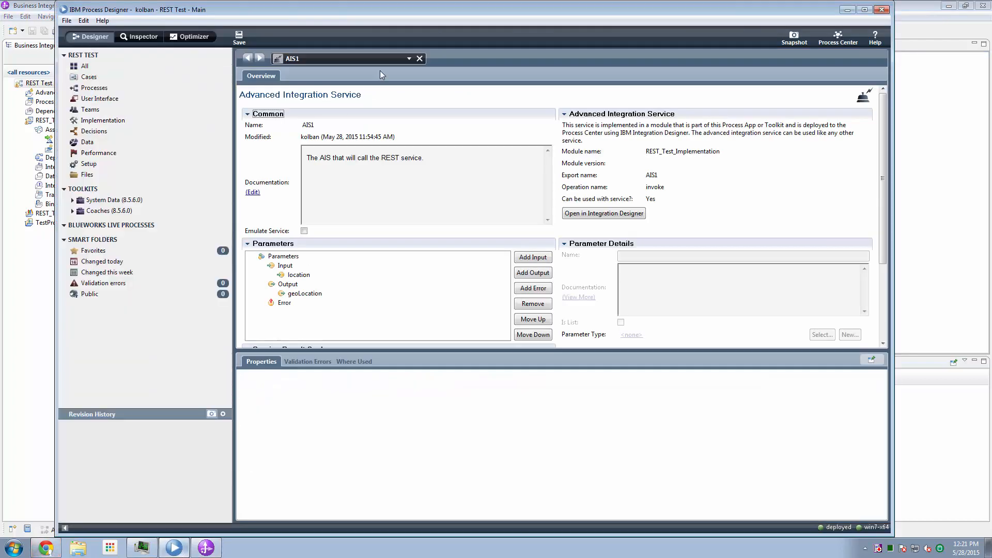
Set the location variable's state default to TX and debug Test AIS1.
{"action": "left_click", "coordinate": [292, 76]}
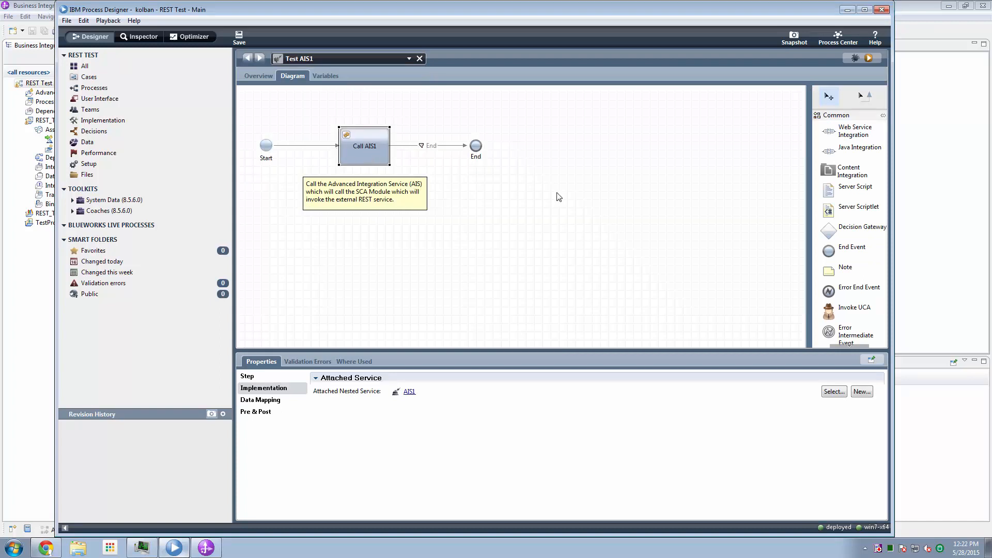
{"action": "scroll", "scroll_direction": "down", "scroll_amount": 3}
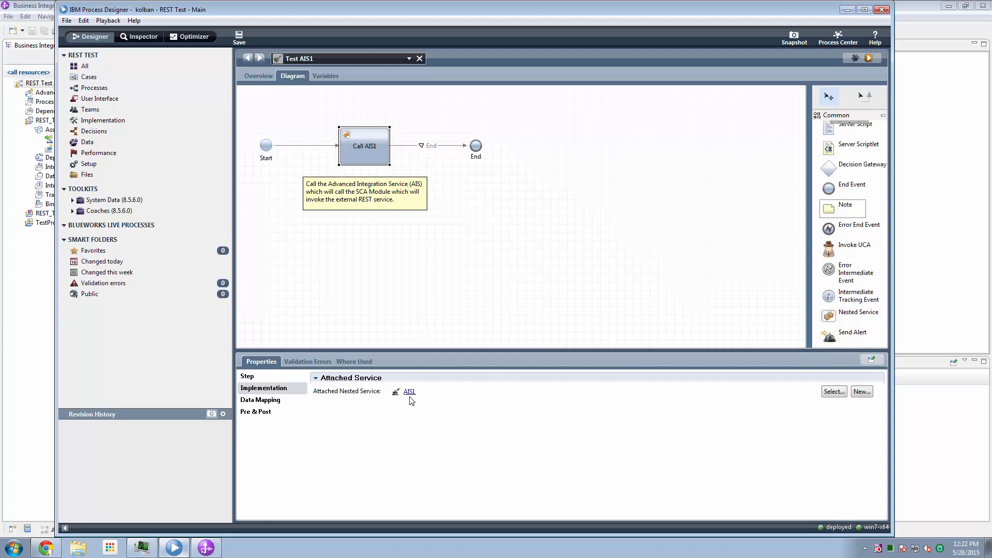
{"action": "left_click", "coordinate": [325, 75]}
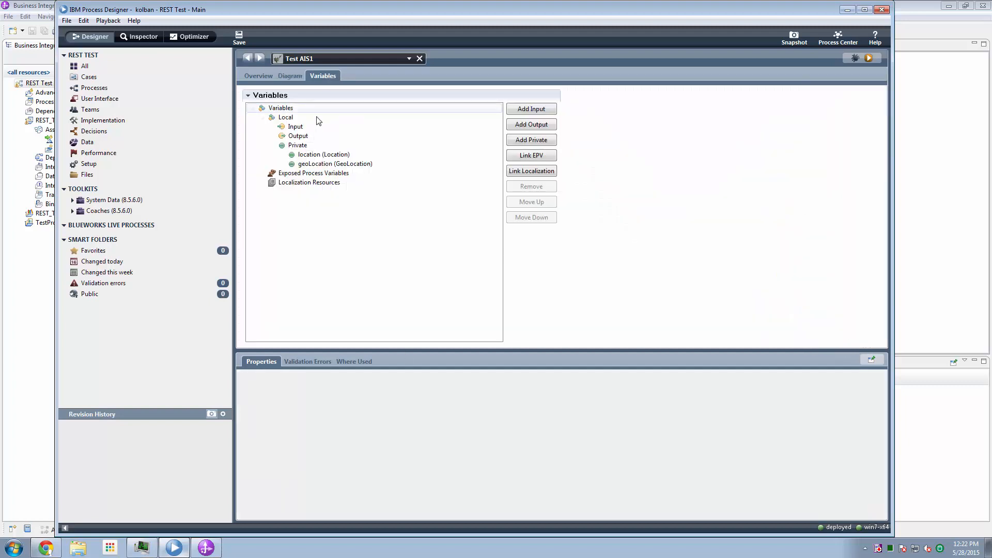
{"action": "left_click", "coordinate": [324, 154]}
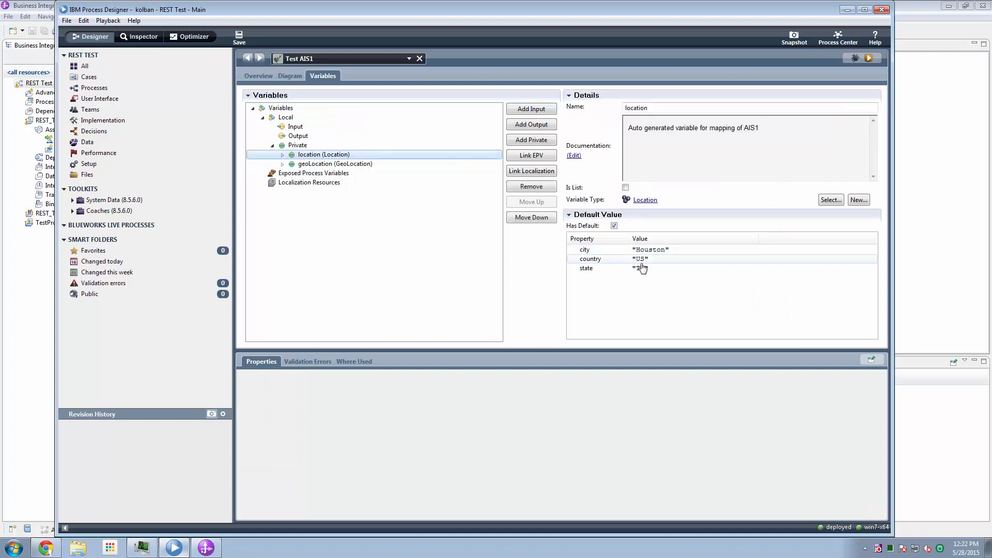
{"action": "type", "text": "TX"}
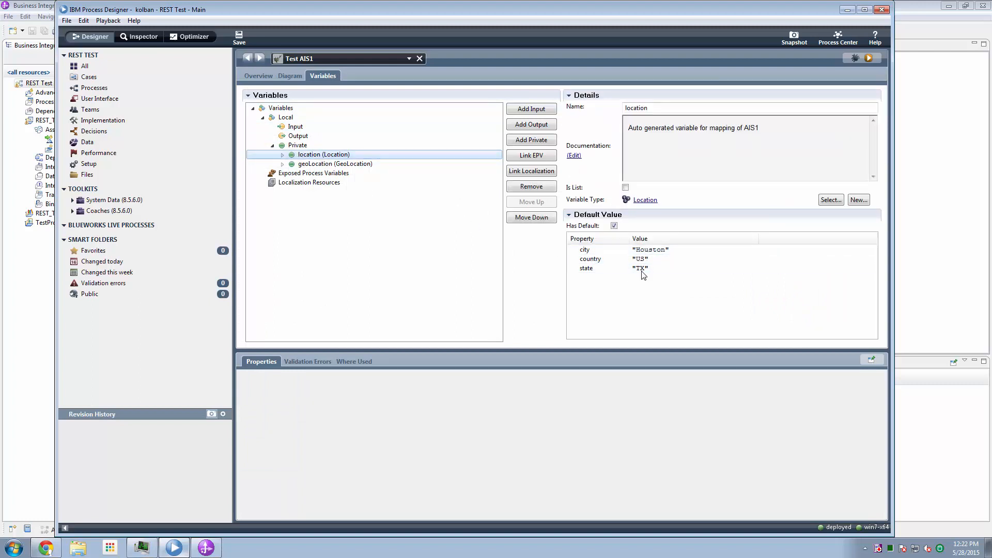
{"action": "left_click", "coordinate": [292, 76]}
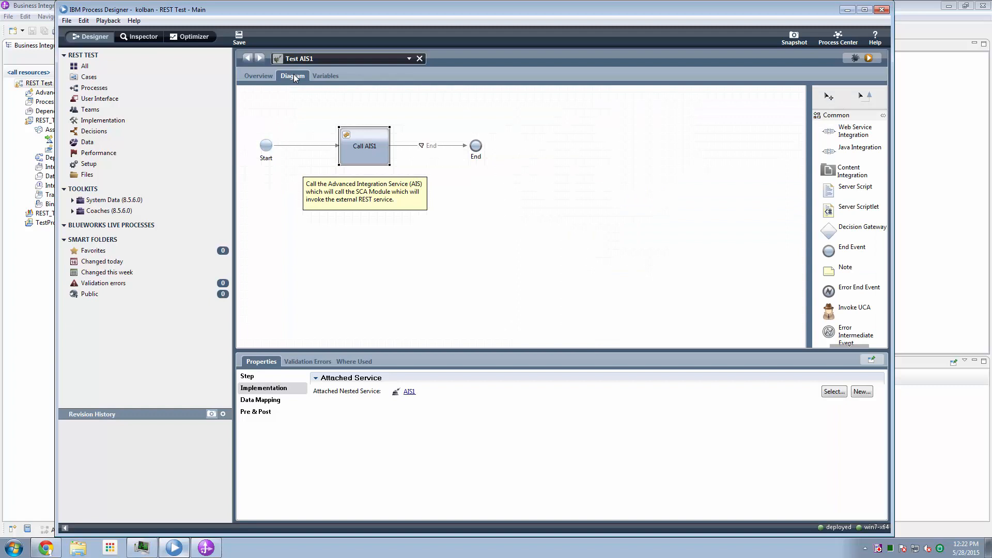
{"action": "mouse_move", "coordinate": [852, 59]}
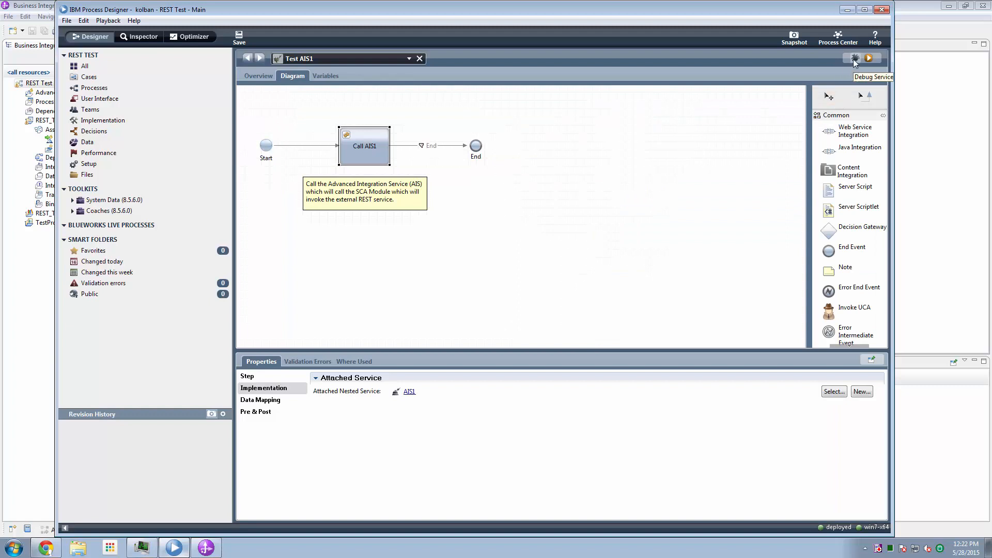
{"action": "left_click", "coordinate": [869, 59]}
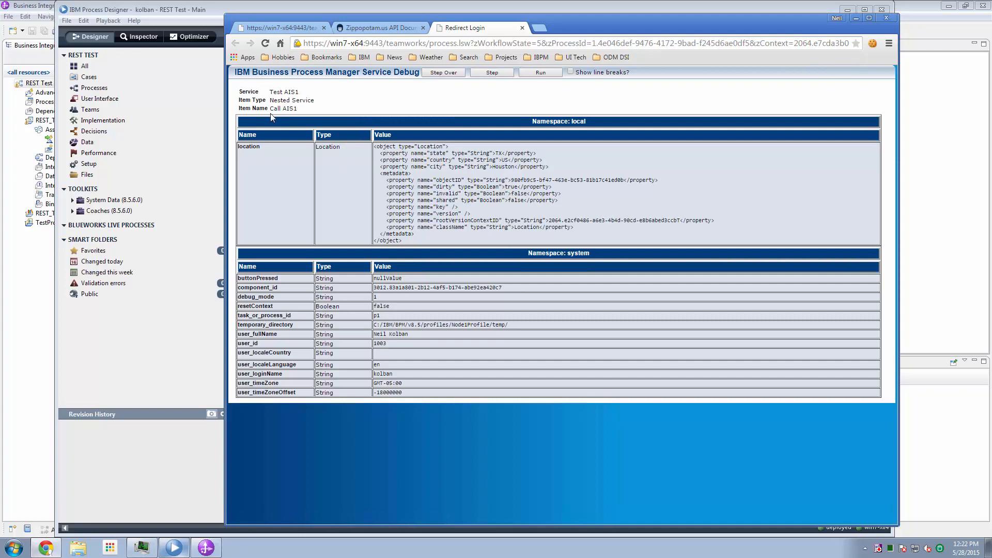
Step through Call AIS1 to End, returning latitude 29.8131 and longitude -95.3098.
{"action": "left_click", "coordinate": [444, 73]}
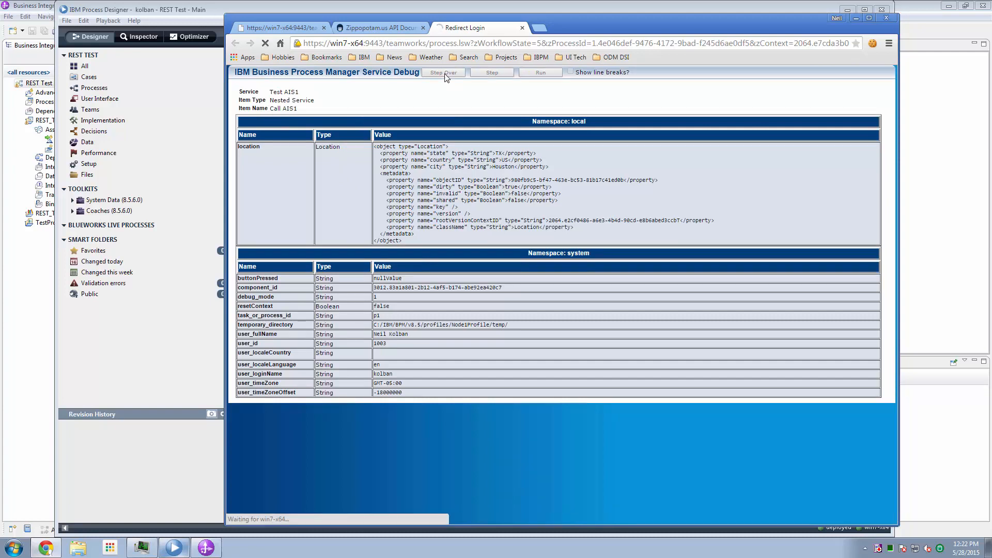
{"action": "left_click", "coordinate": [443, 72]}
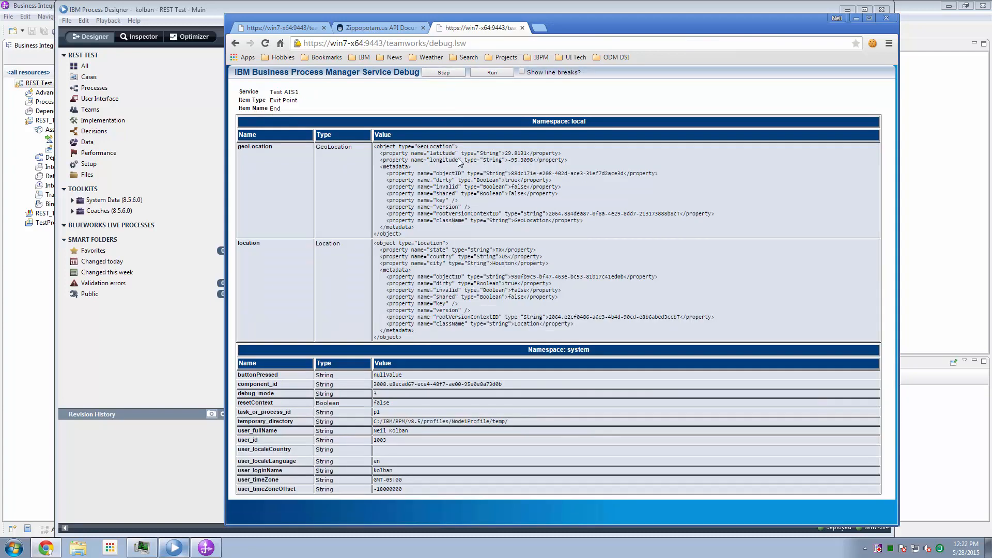
{"action": "mouse_move", "coordinate": [575, 164]}
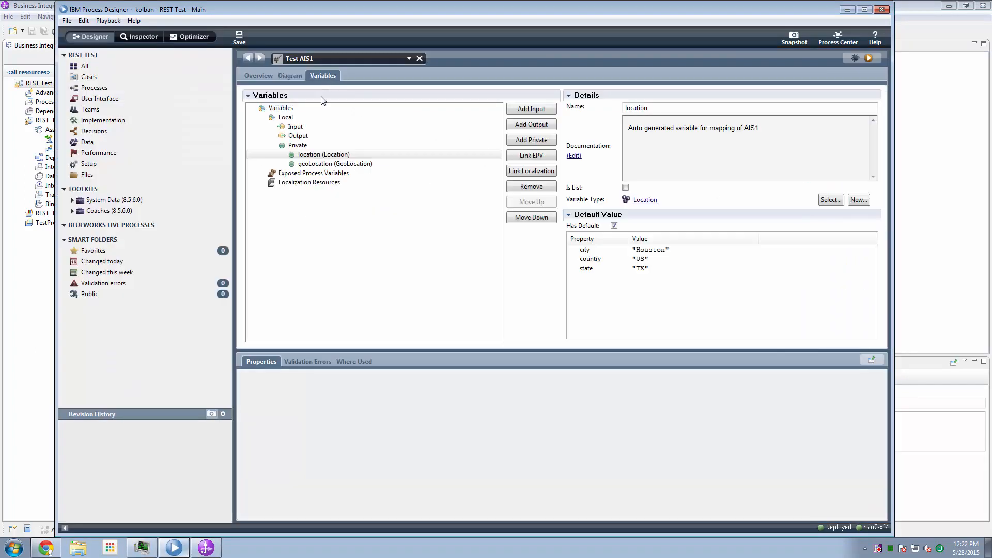
Replace the default city Houston with Dallas and start a new debug run.
{"action": "left_click", "coordinate": [584, 248]}
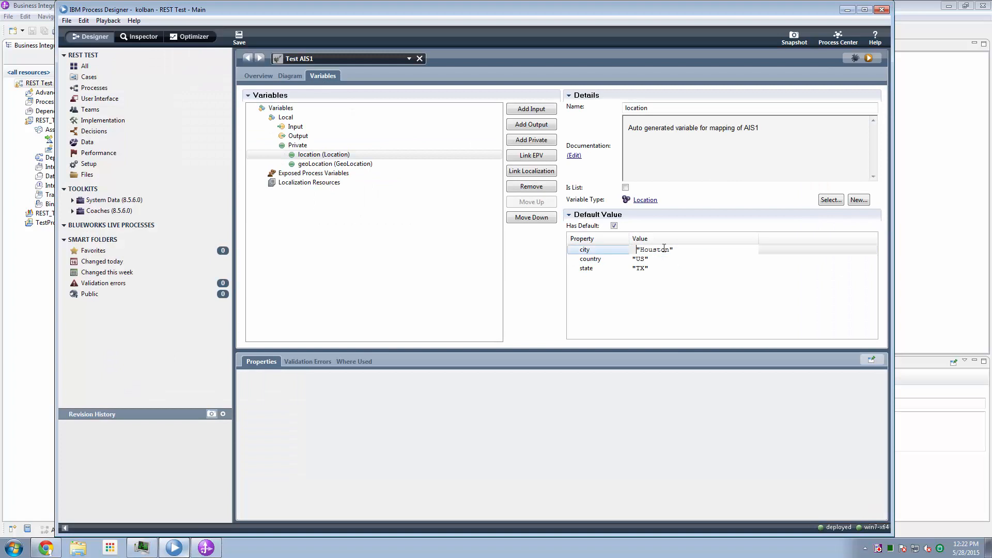
{"action": "double_click", "coordinate": [654, 249]}
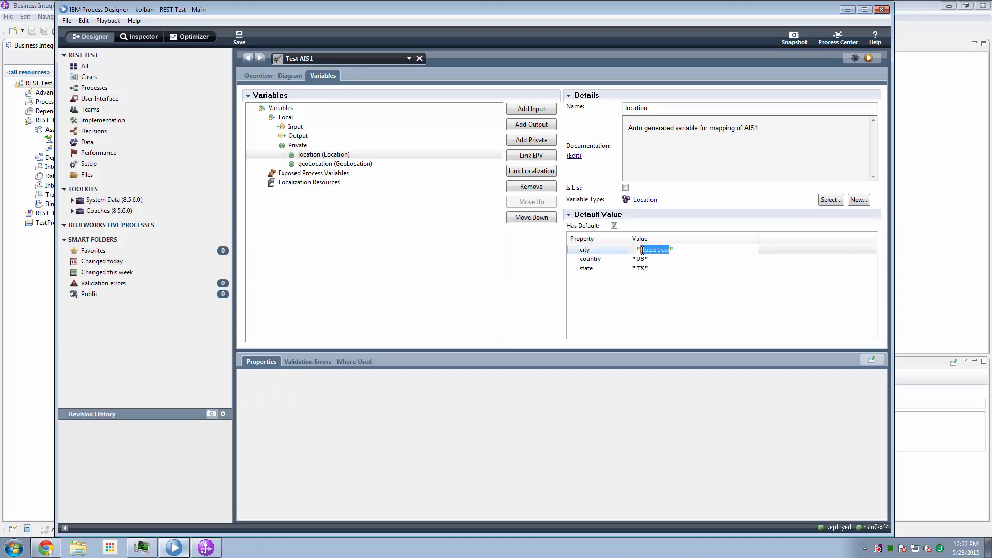
{"action": "type", "text": "Dallas\""}
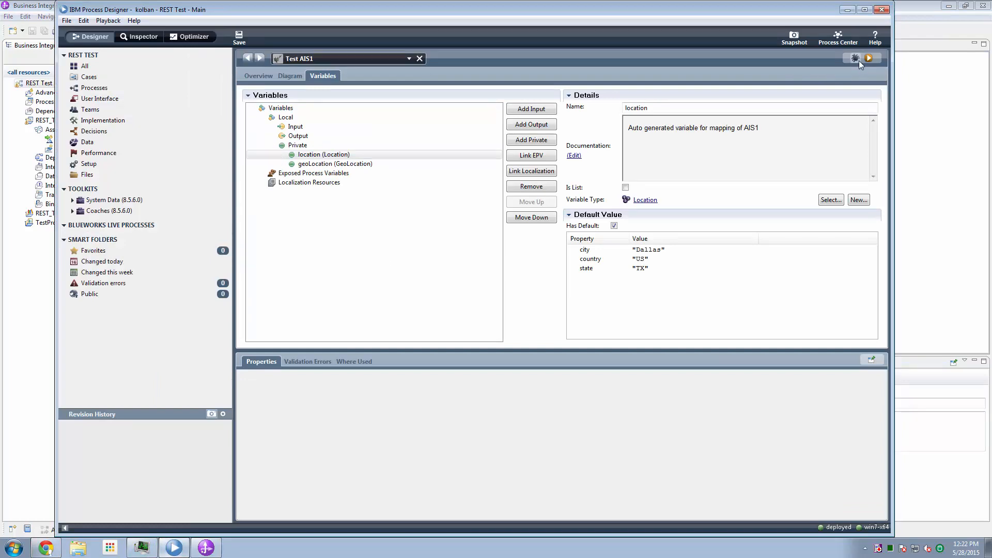
{"action": "left_click", "coordinate": [868, 59]}
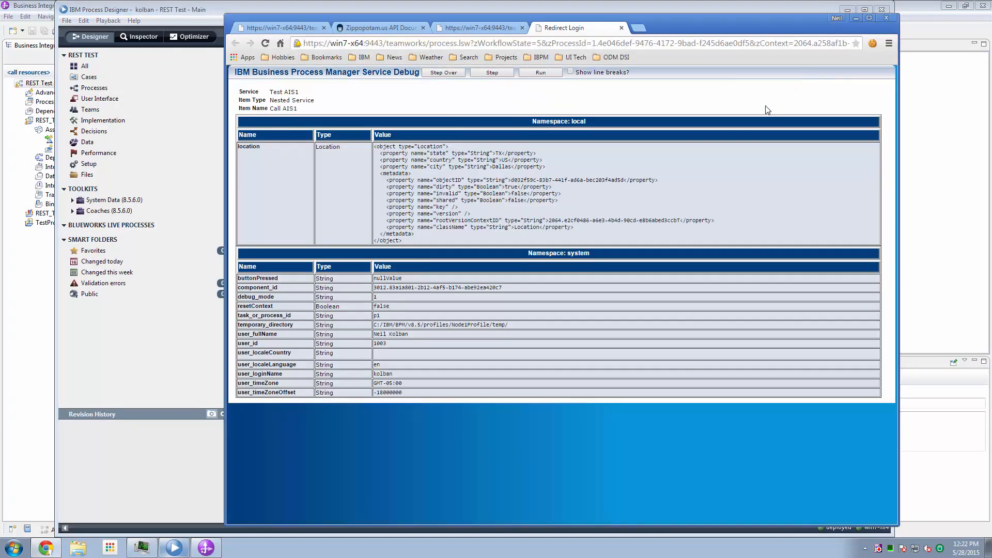
Step the test service through the Call AIS1 step with Dallas as the city.
{"action": "left_click", "coordinate": [444, 72]}
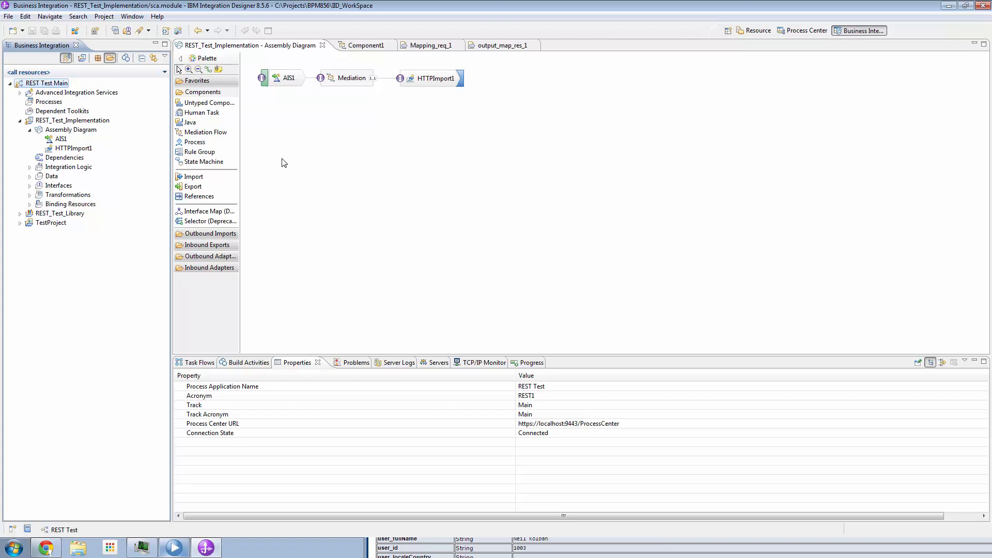
{"action": "mouse_move", "coordinate": [324, 149]}
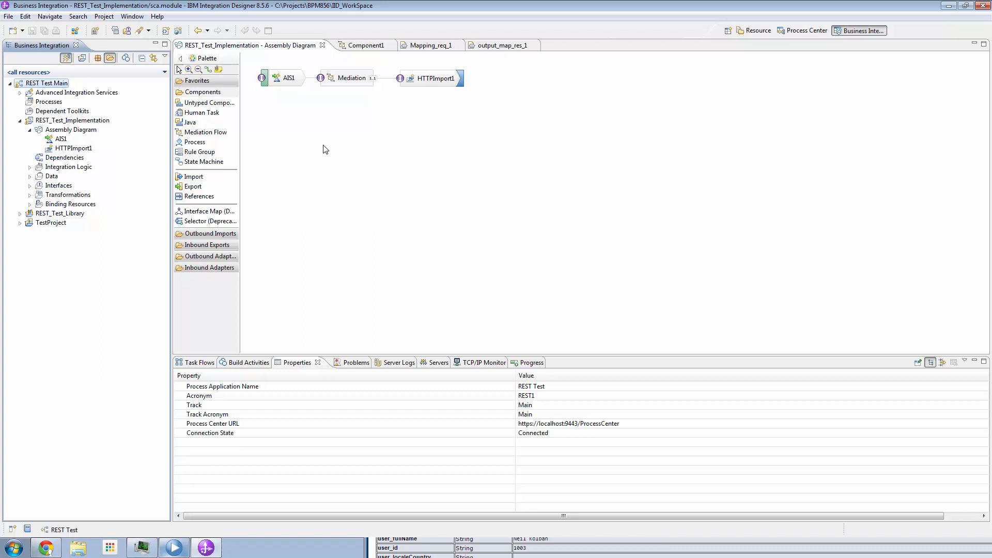
{"action": "mouse_move", "coordinate": [290, 93]}
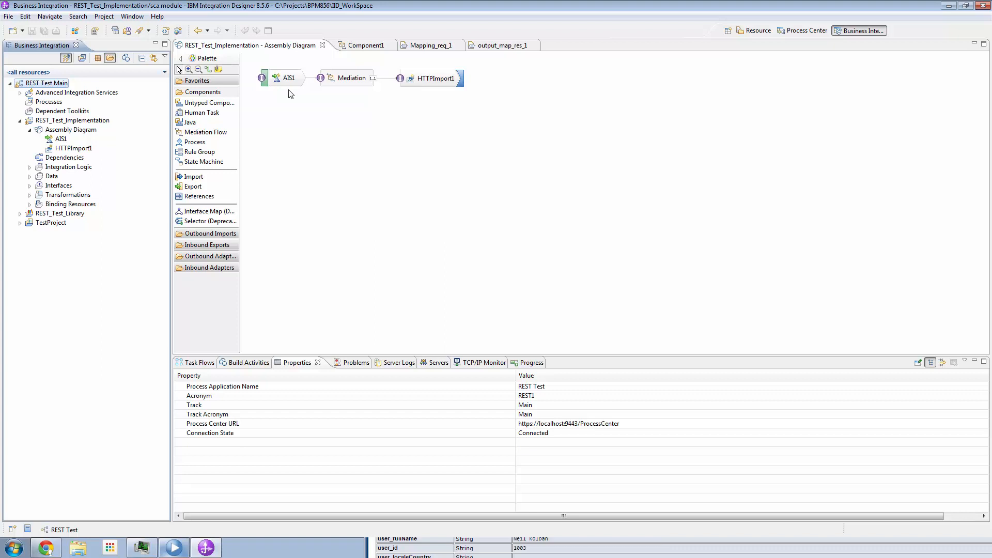
{"action": "mouse_move", "coordinate": [363, 124]}
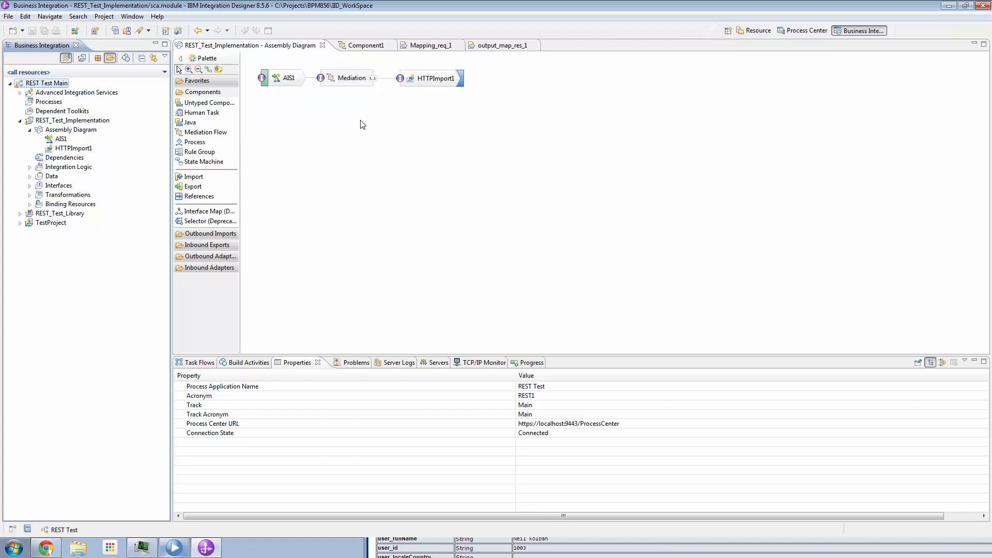
{"action": "mouse_move", "coordinate": [423, 88]}
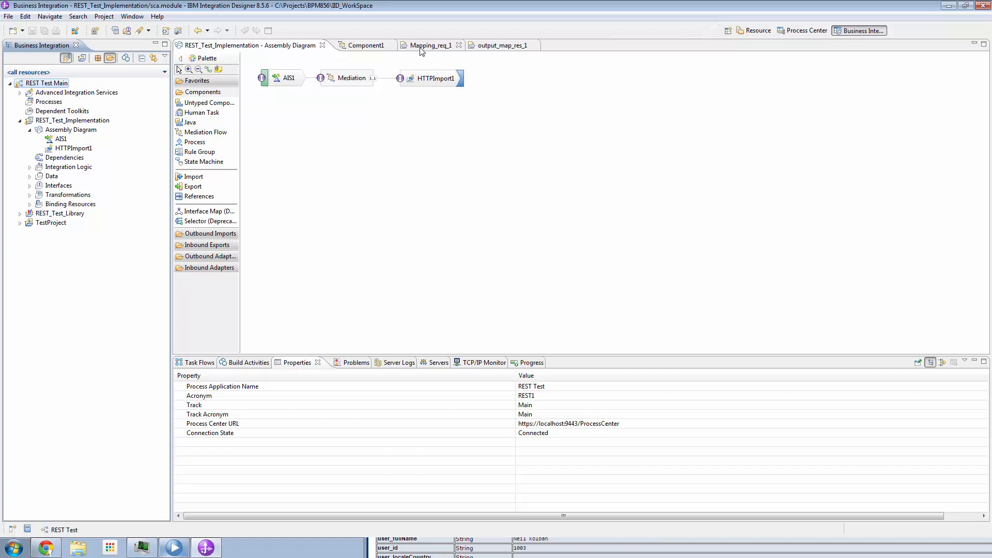
{"action": "left_click", "coordinate": [433, 45]}
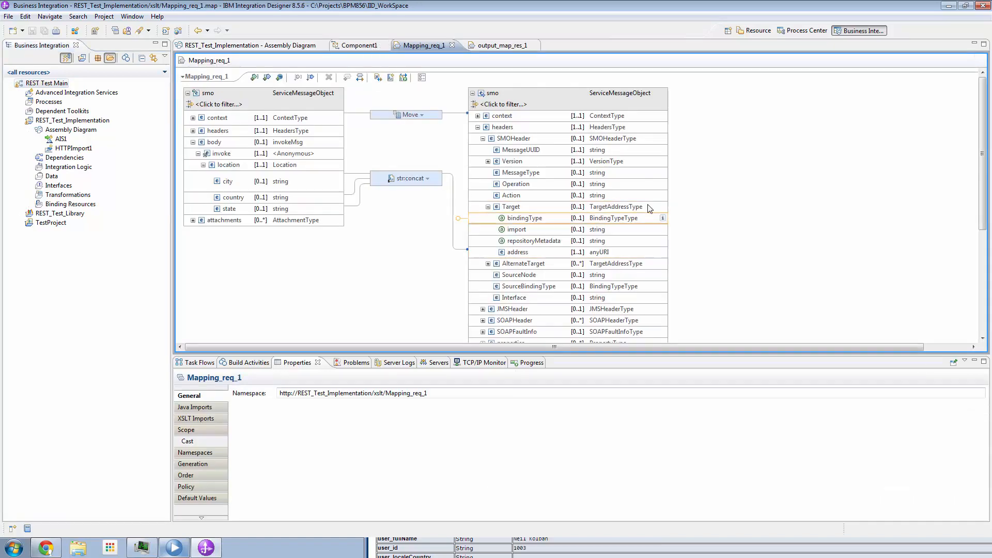
Review the request map's HTTPHeader control fields and close the str:concat description.
{"action": "scroll", "scroll_direction": "down", "scroll_amount": 3}
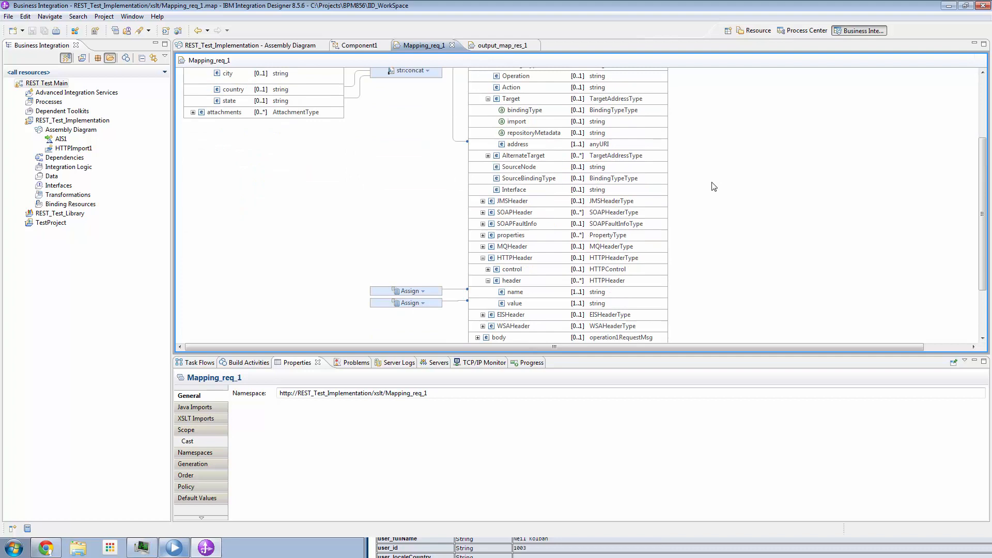
{"action": "mouse_move", "coordinate": [699, 202]}
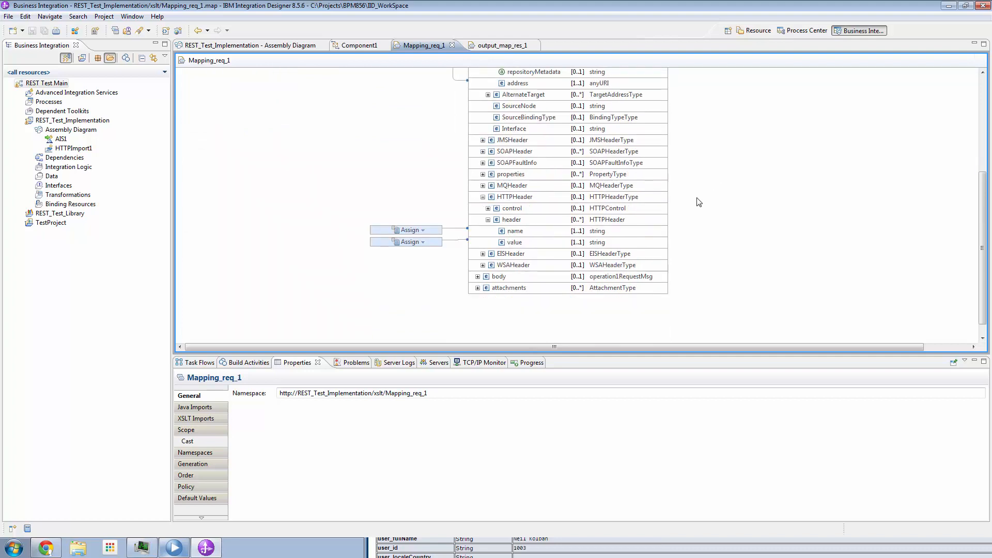
{"action": "left_click", "coordinate": [513, 208]}
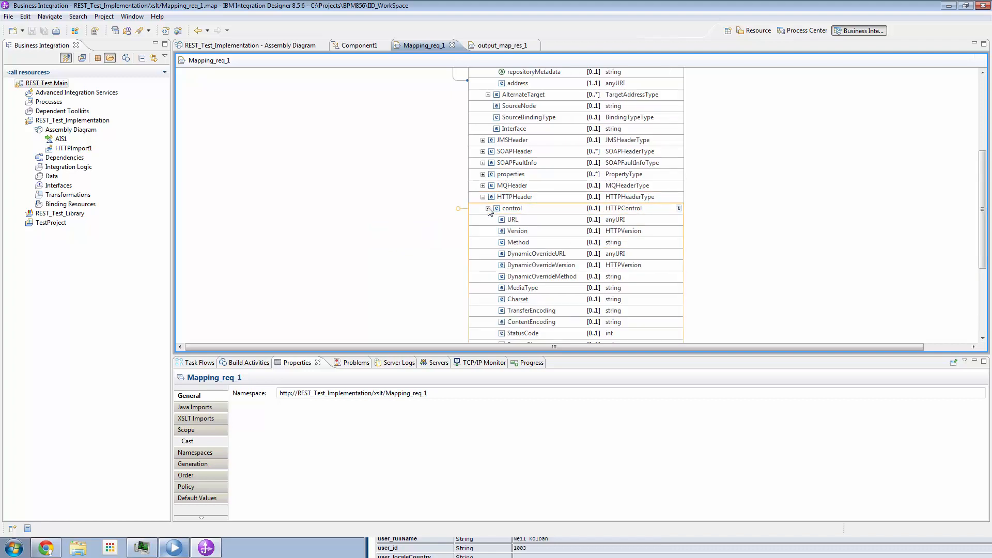
{"action": "left_click", "coordinate": [482, 208]}
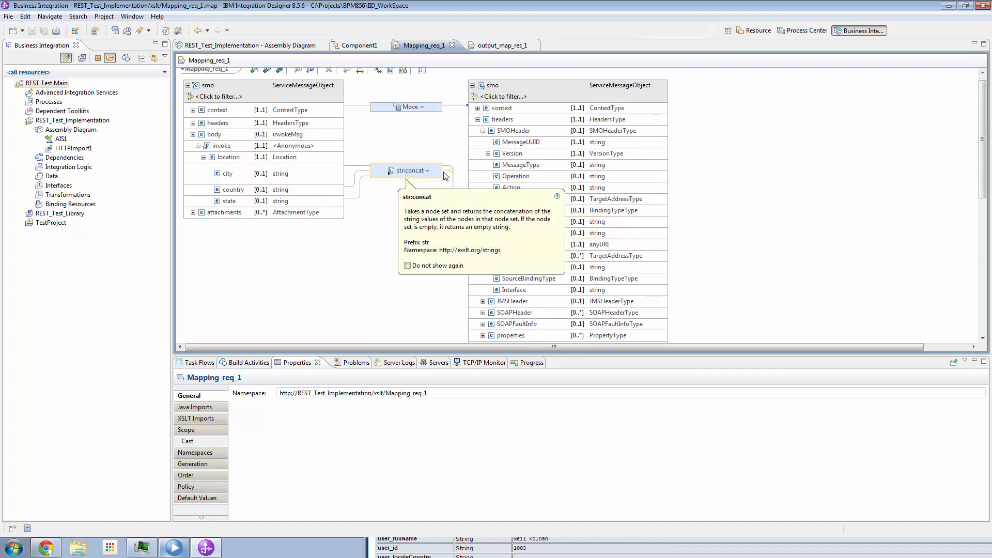
{"action": "left_click", "coordinate": [478, 198]}
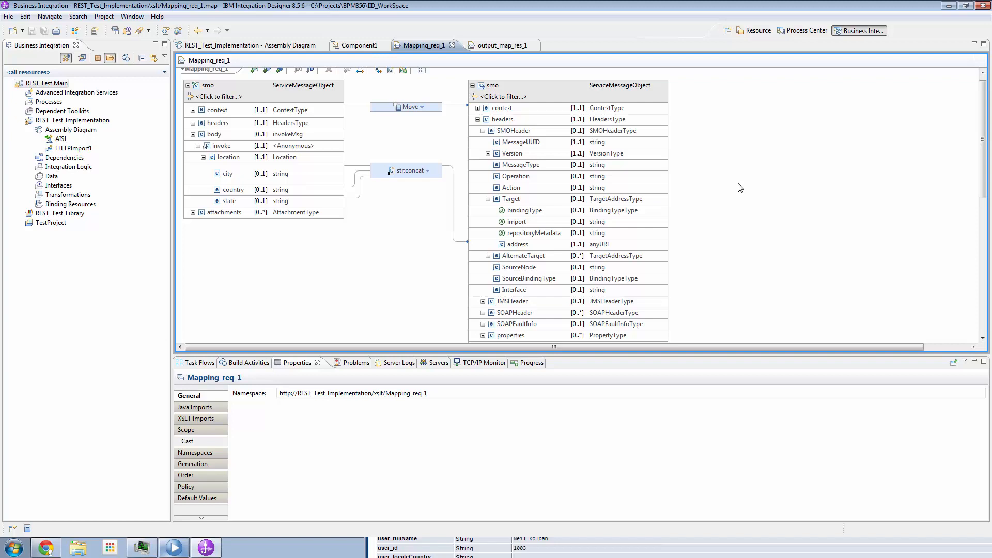
{"action": "mouse_move", "coordinate": [768, 167]}
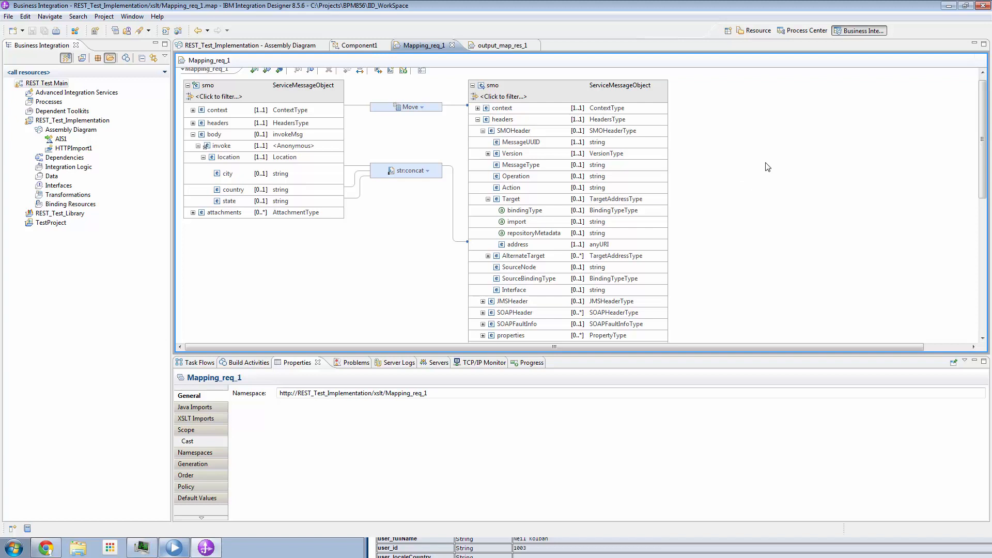